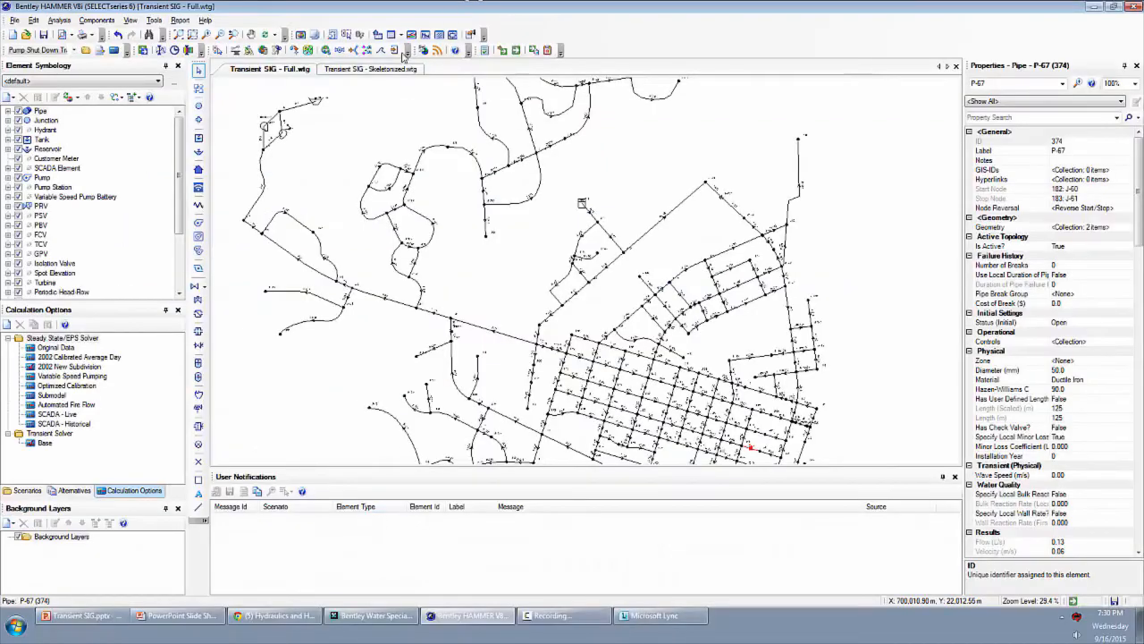
Step: Switch to the Skeletonized drawing and review the average-day, pump-shutdown and 2015 Peak Hour Demand scenarios
{"action": "left_click", "coordinate": [366, 68]}
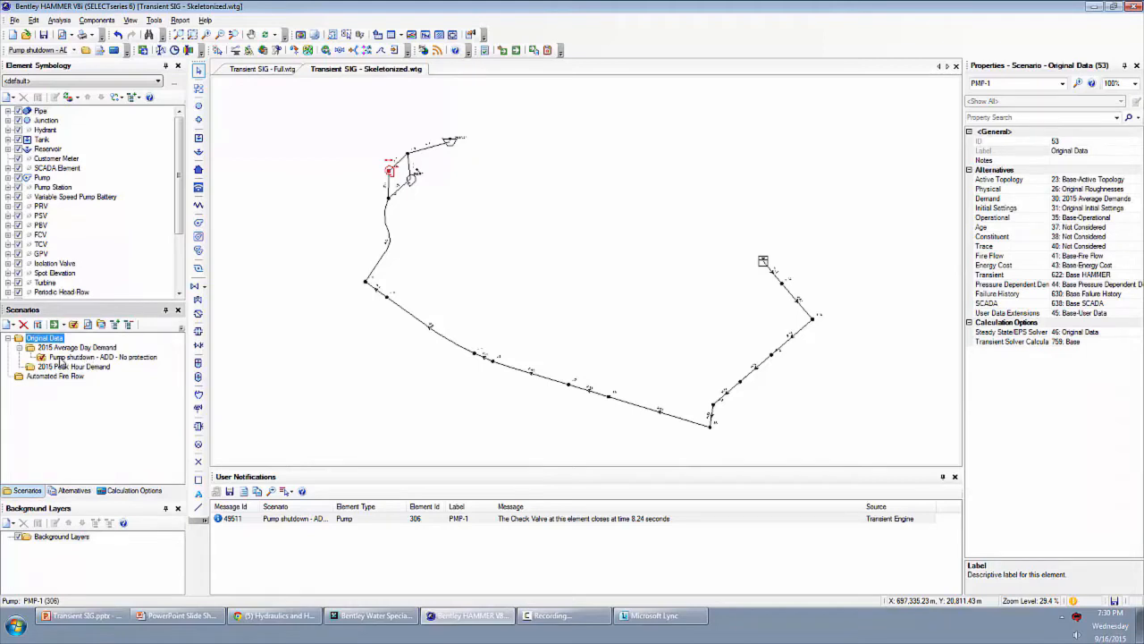
{"action": "left_click", "coordinate": [103, 357]}
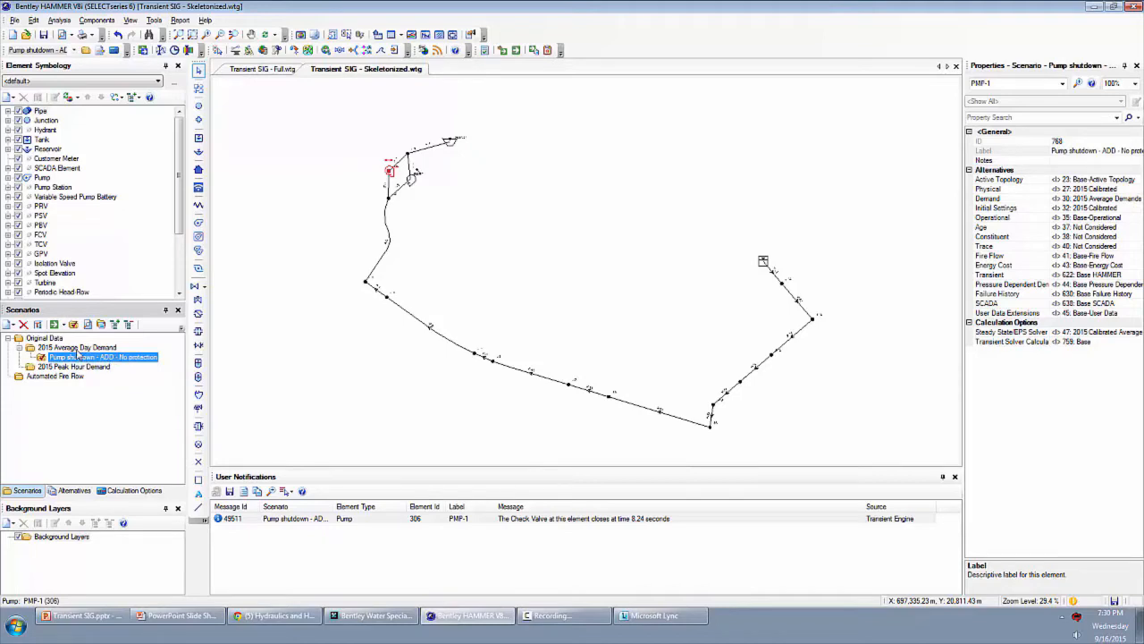
{"action": "left_click", "coordinate": [75, 347]}
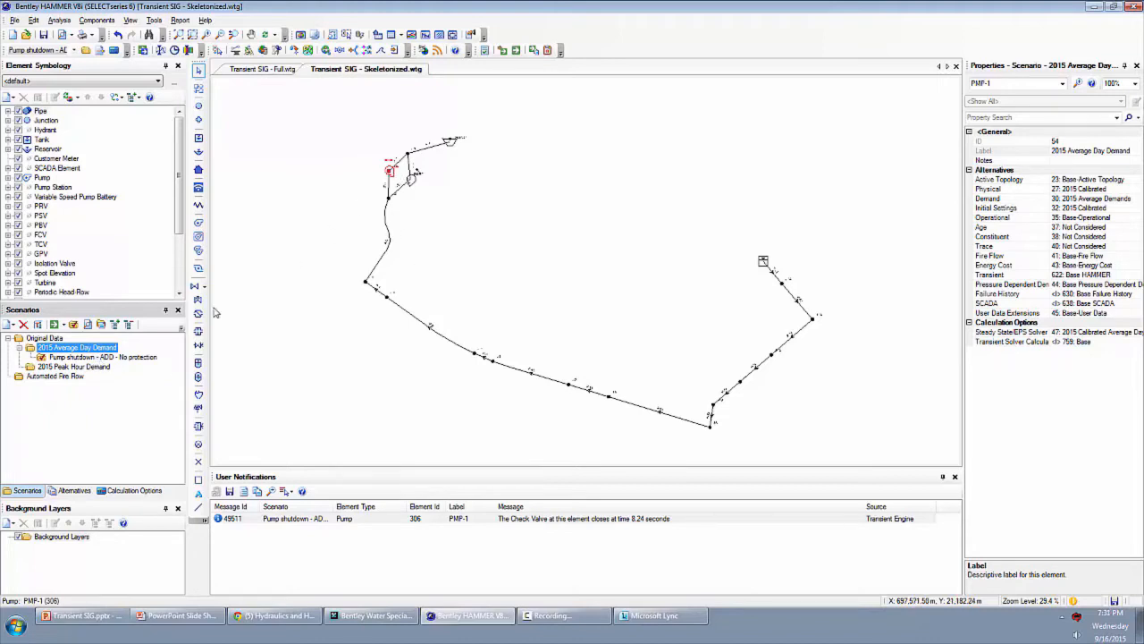
{"action": "mouse_move", "coordinate": [433, 243]}
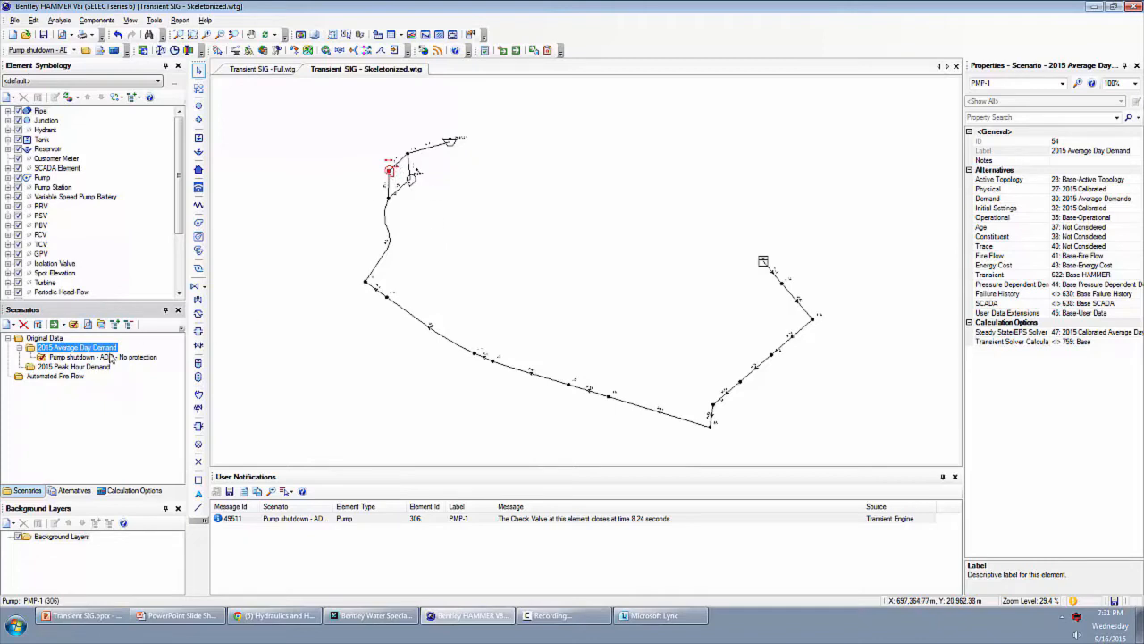
{"action": "mouse_move", "coordinate": [100, 370]}
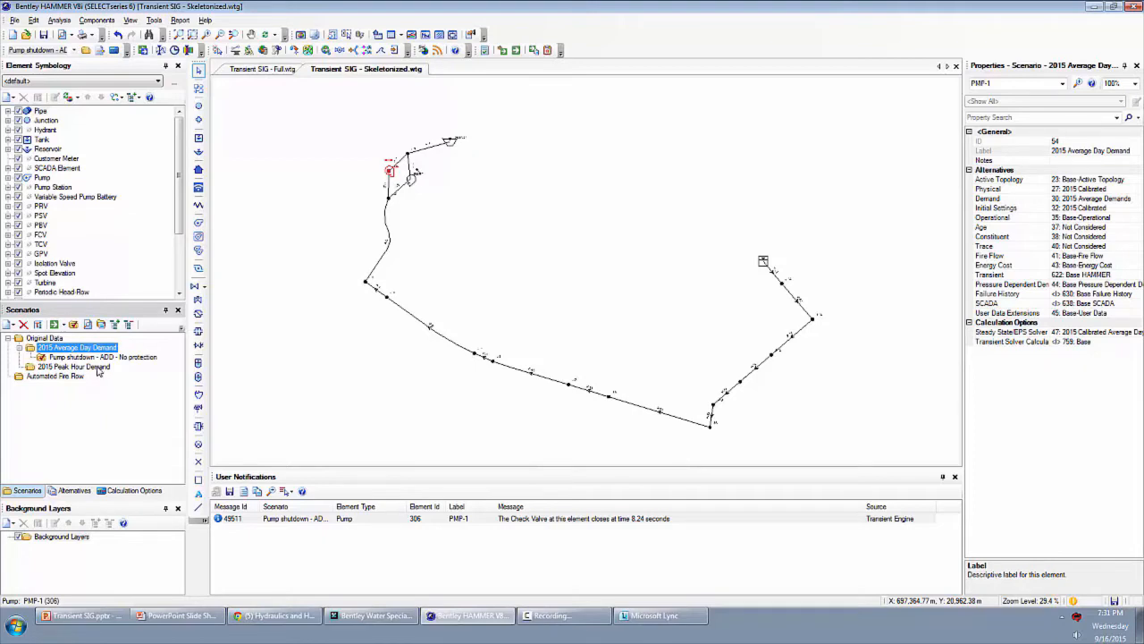
{"action": "mouse_move", "coordinate": [93, 374]}
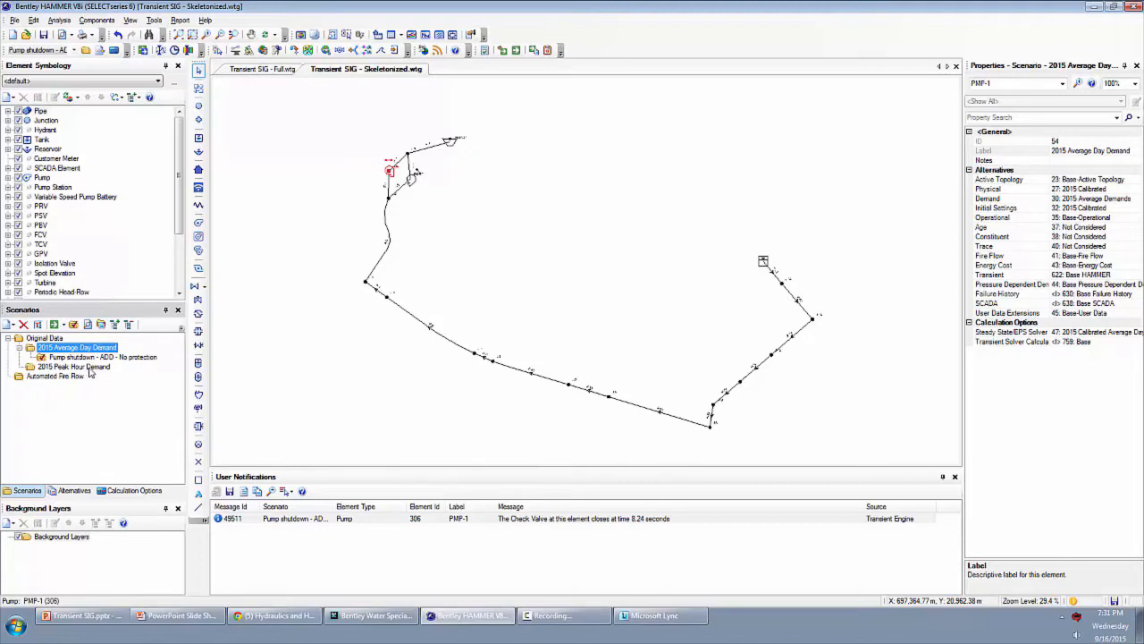
{"action": "left_click", "coordinate": [73, 367]}
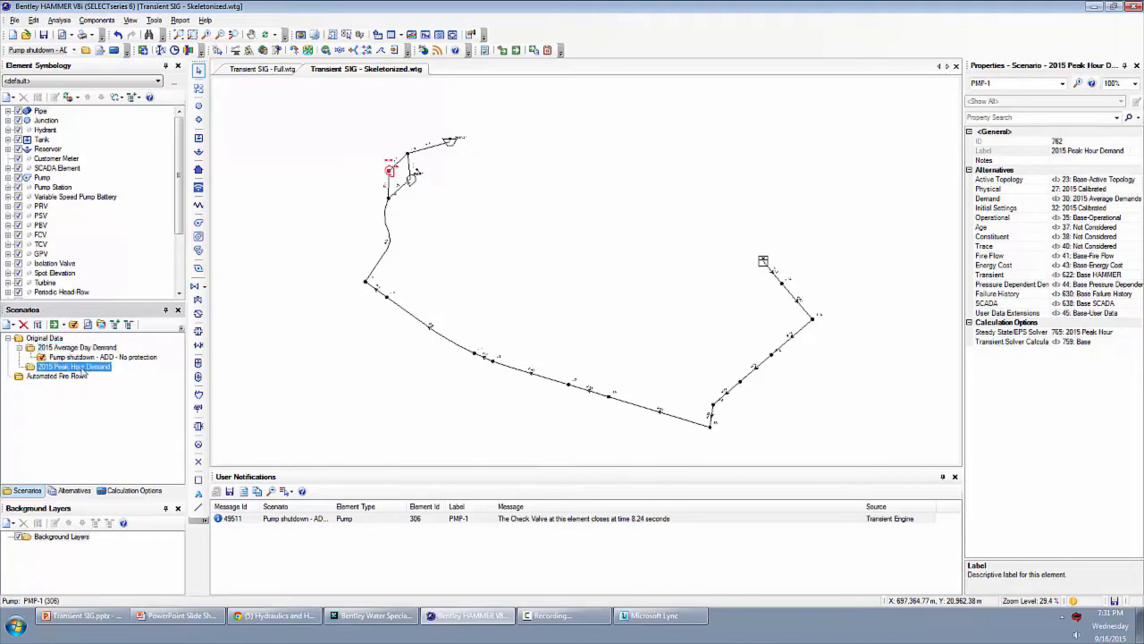
Step: Create a child scenario 'Pump shutdown - PHD - No protection' under 2015 Peak Hour Demand
{"action": "right_click", "coordinate": [75, 367]}
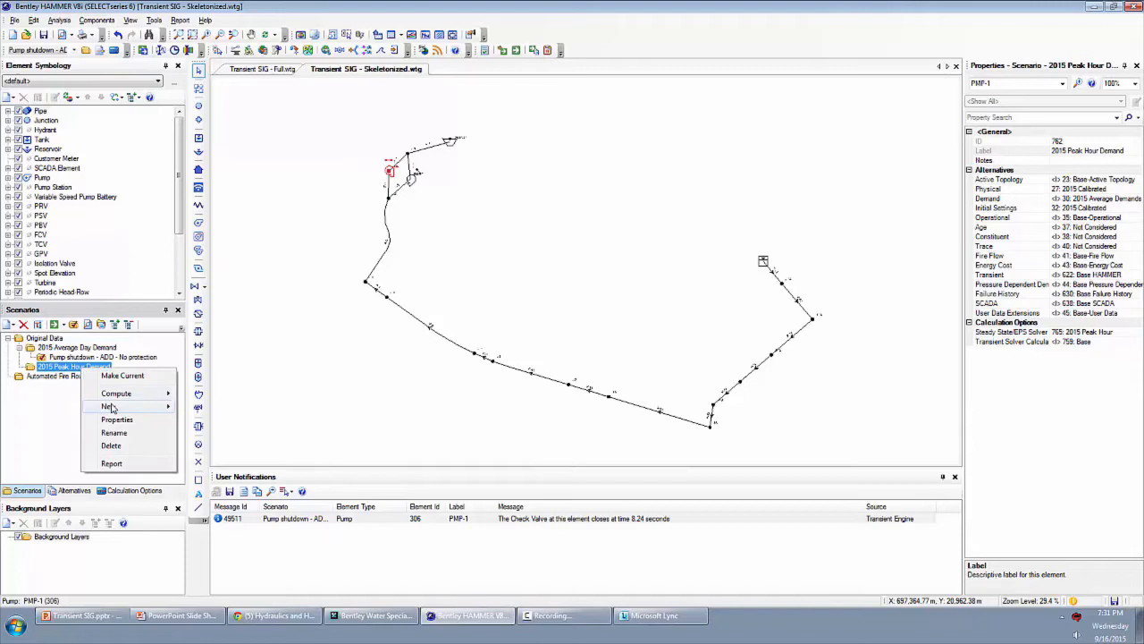
{"action": "left_click", "coordinate": [107, 406]}
{"action": "type", "text": "Pump shutdown - PHD - No"}
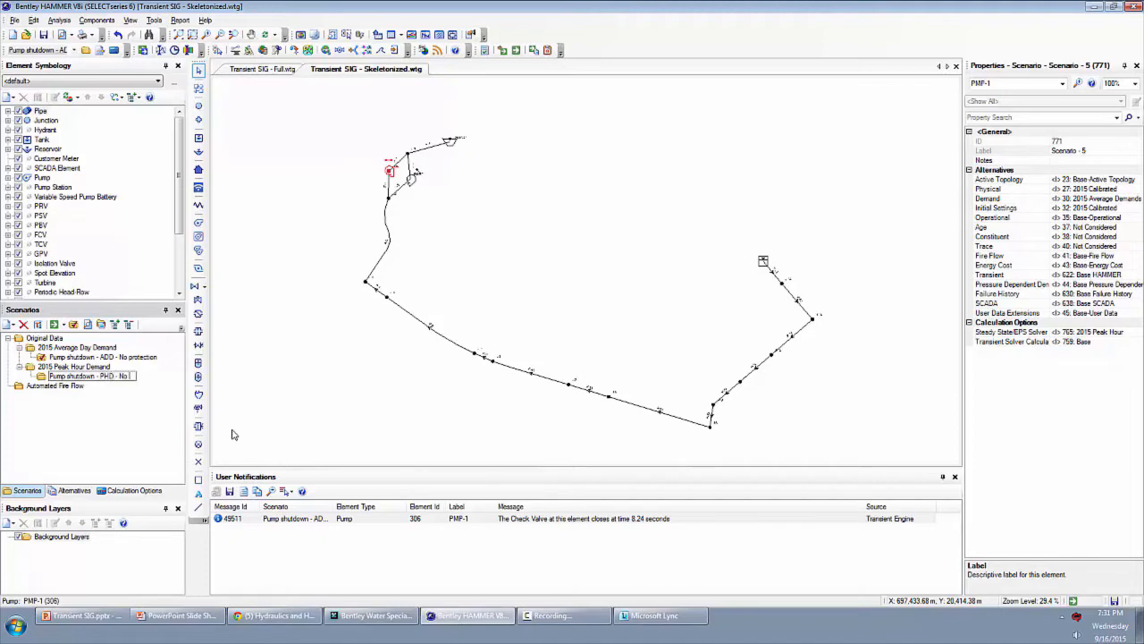
{"action": "left_click", "coordinate": [90, 376]}
{"action": "type", "text": " protection"}
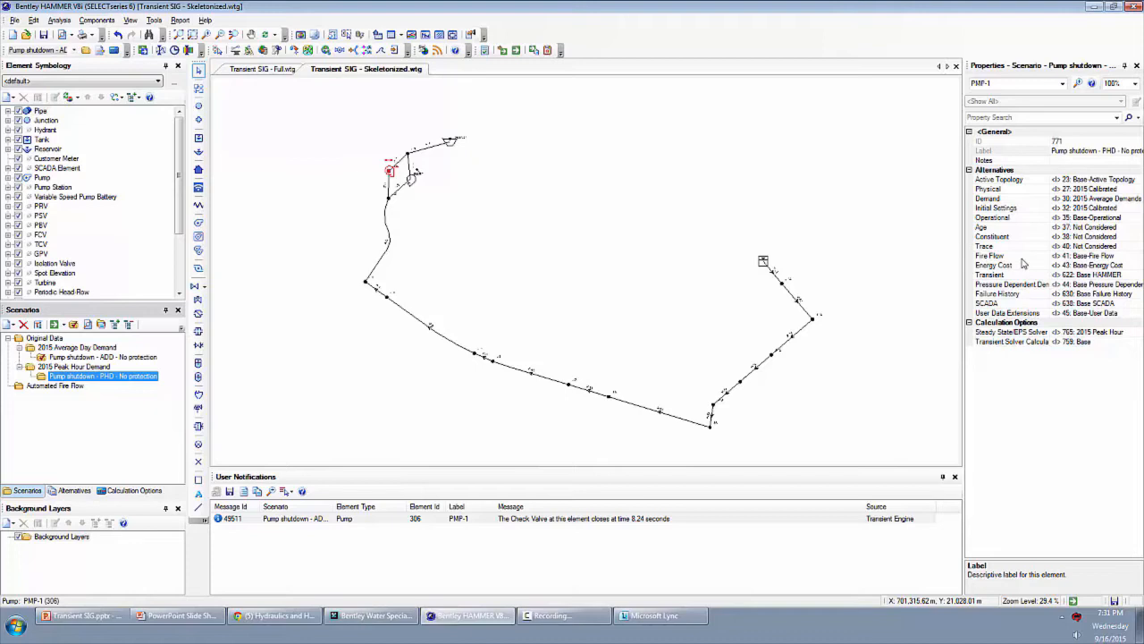
{"action": "mouse_move", "coordinate": [1016, 211]}
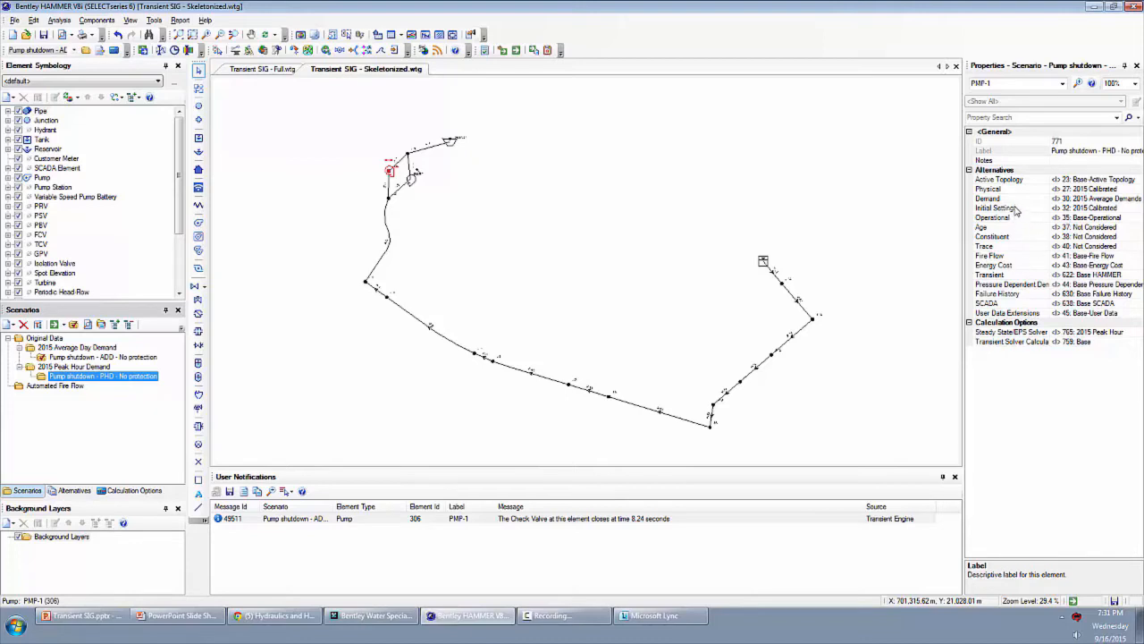
Step: Review the new scenario's physical and transient alternatives against 2015 Peak Hour Demand
{"action": "left_click", "coordinate": [987, 189]}
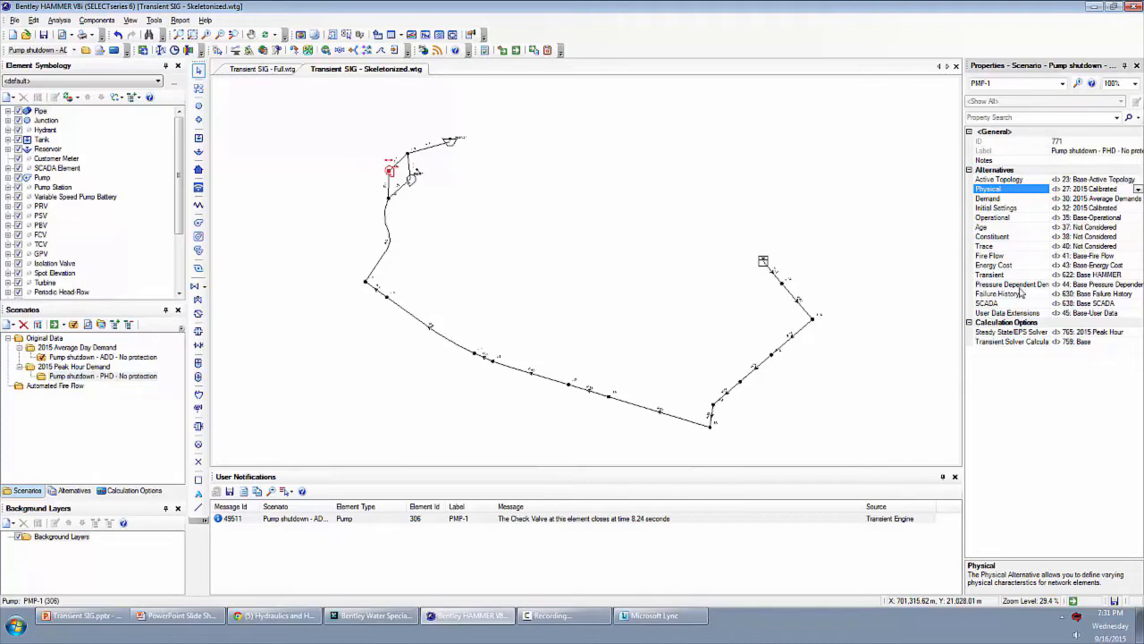
{"action": "left_click", "coordinate": [990, 276]}
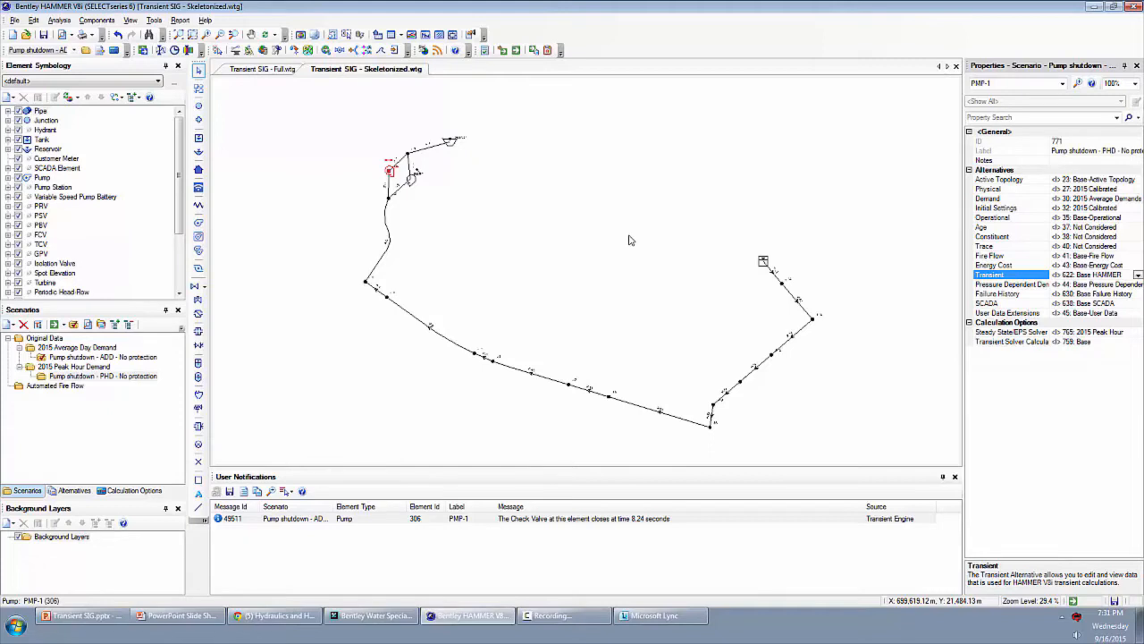
{"action": "mouse_move", "coordinate": [395, 183]}
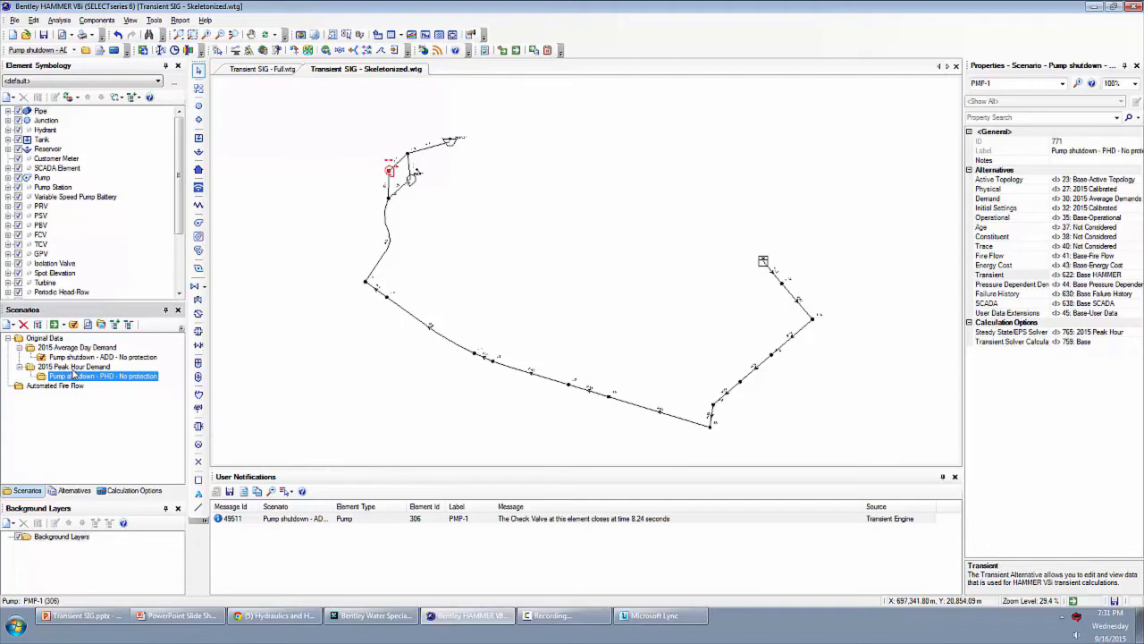
{"action": "left_click", "coordinate": [73, 367]}
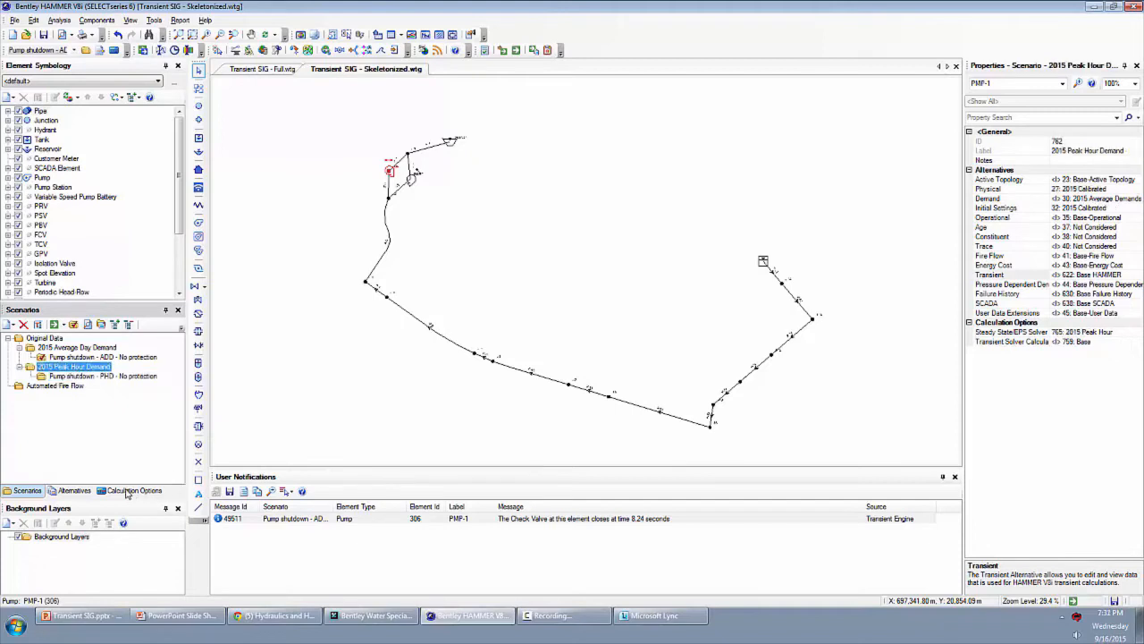
{"action": "mouse_move", "coordinate": [106, 379]}
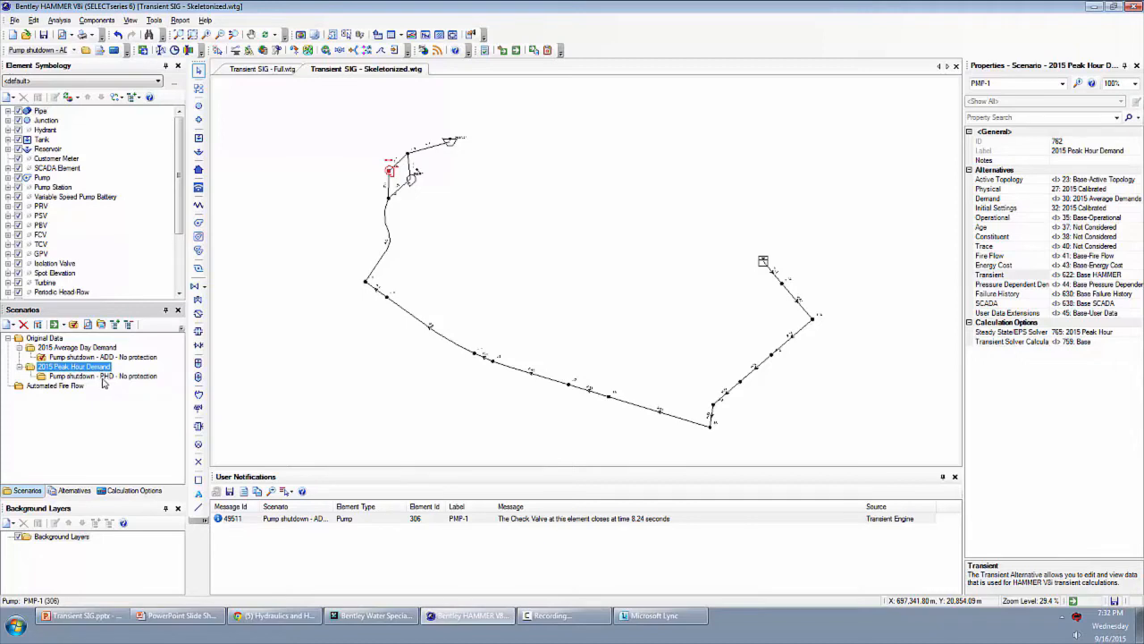
{"action": "left_click", "coordinate": [104, 375]}
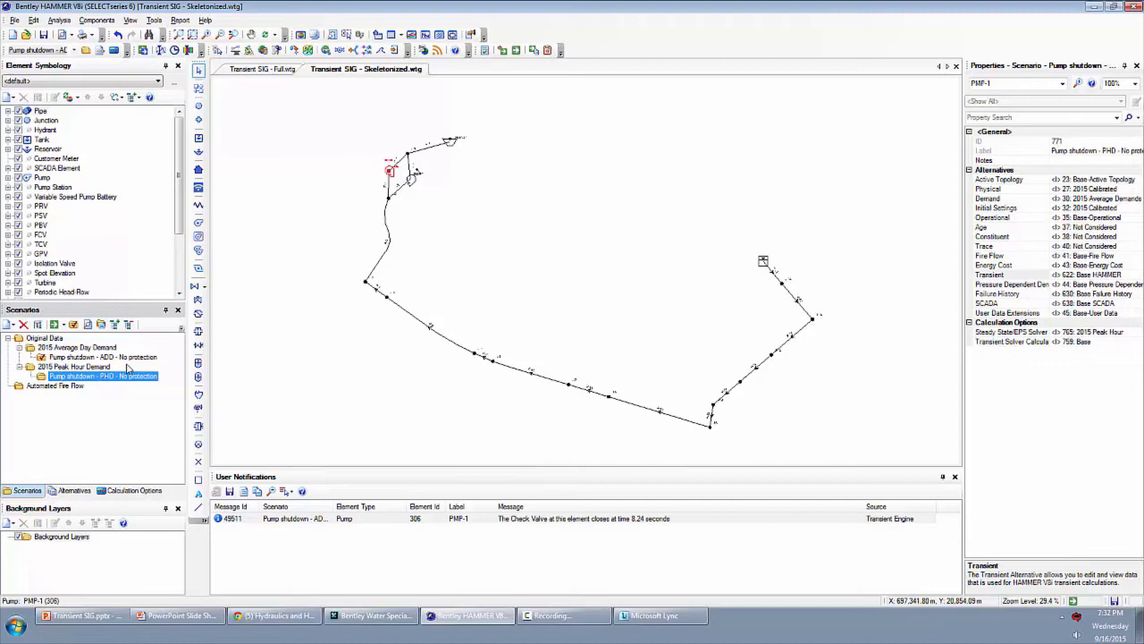
{"action": "mouse_move", "coordinate": [761, 268]}
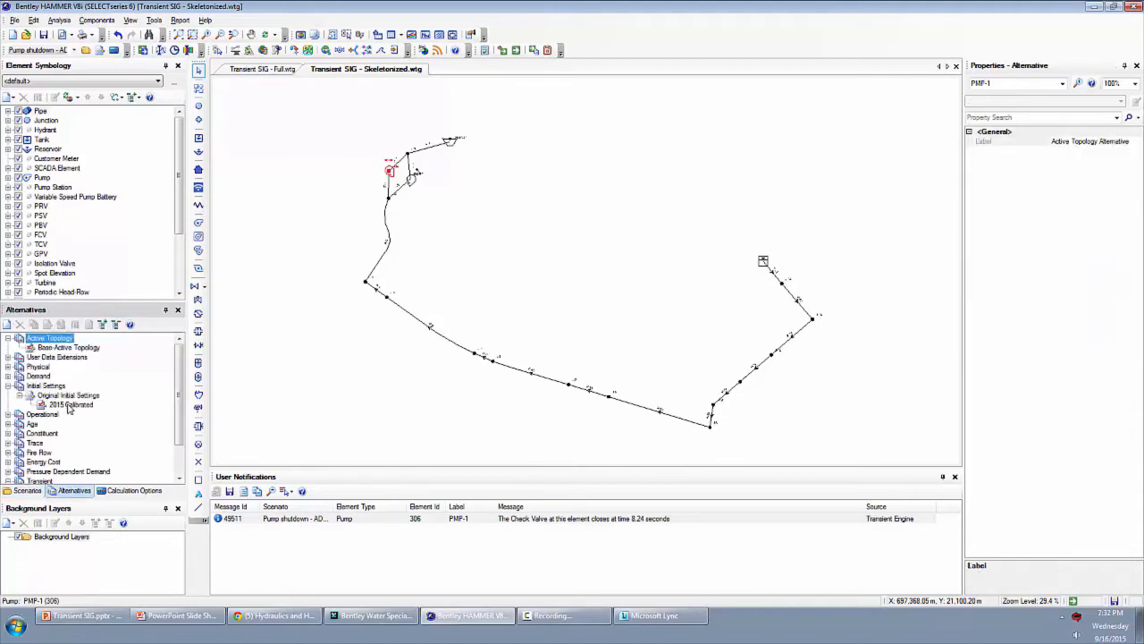
Step: Create and name a child initial-settings alternative under 2015 Calibrated for the PHD transient
{"action": "right_click", "coordinate": [72, 404]}
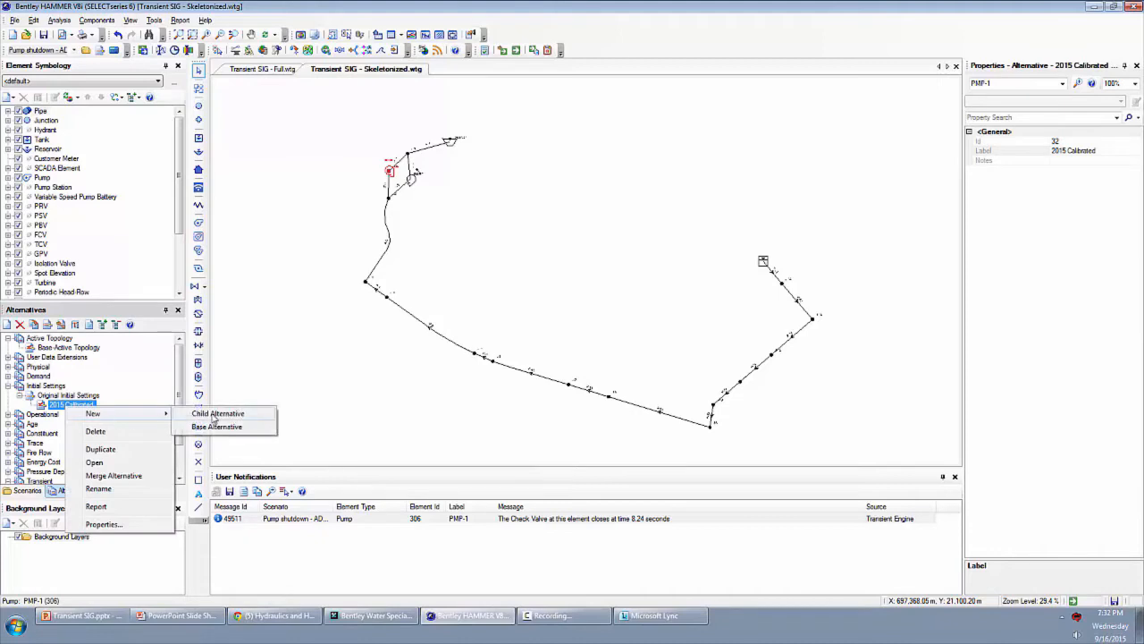
{"action": "left_click", "coordinate": [218, 413]}
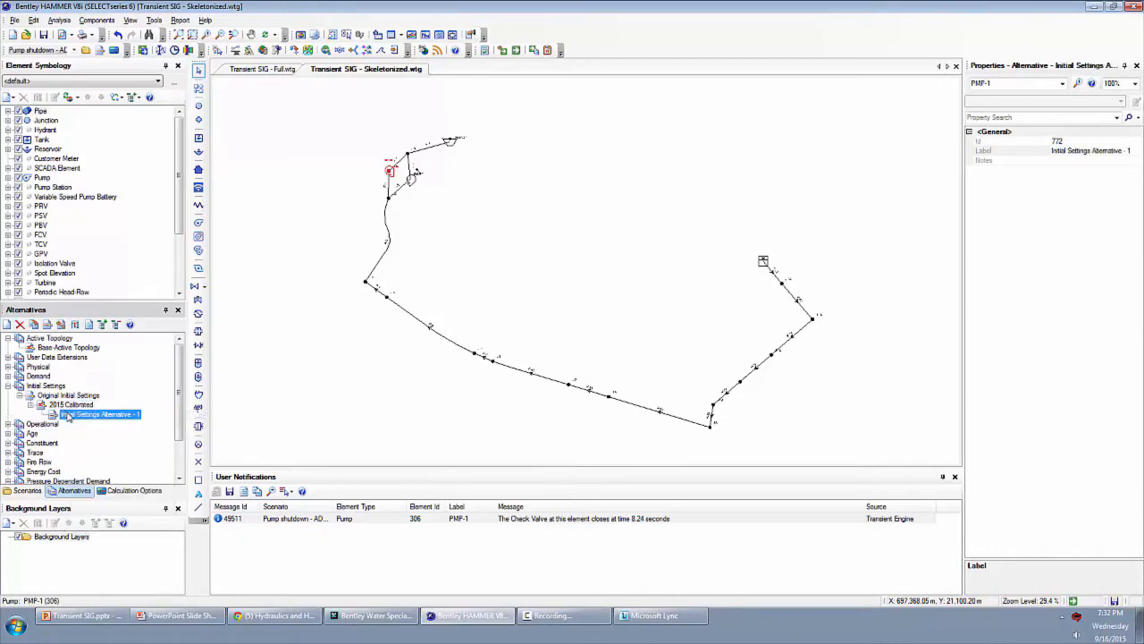
{"action": "double_click", "coordinate": [103, 415]}
{"action": "type", "text": "PHD transient"}
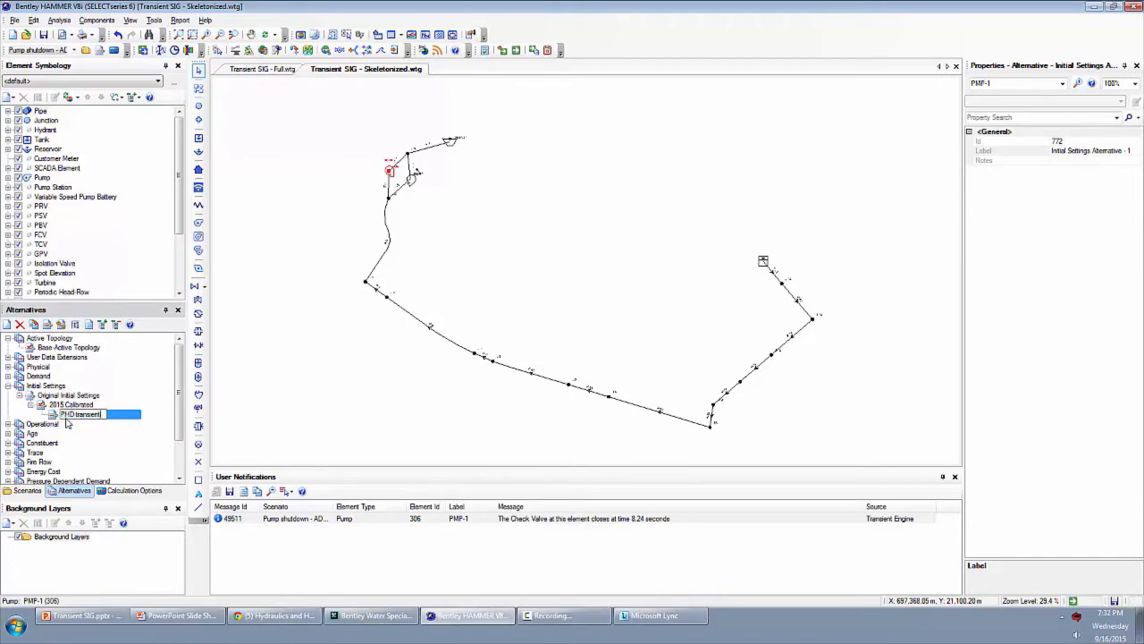
{"action": "left_click", "coordinate": [27, 490]}
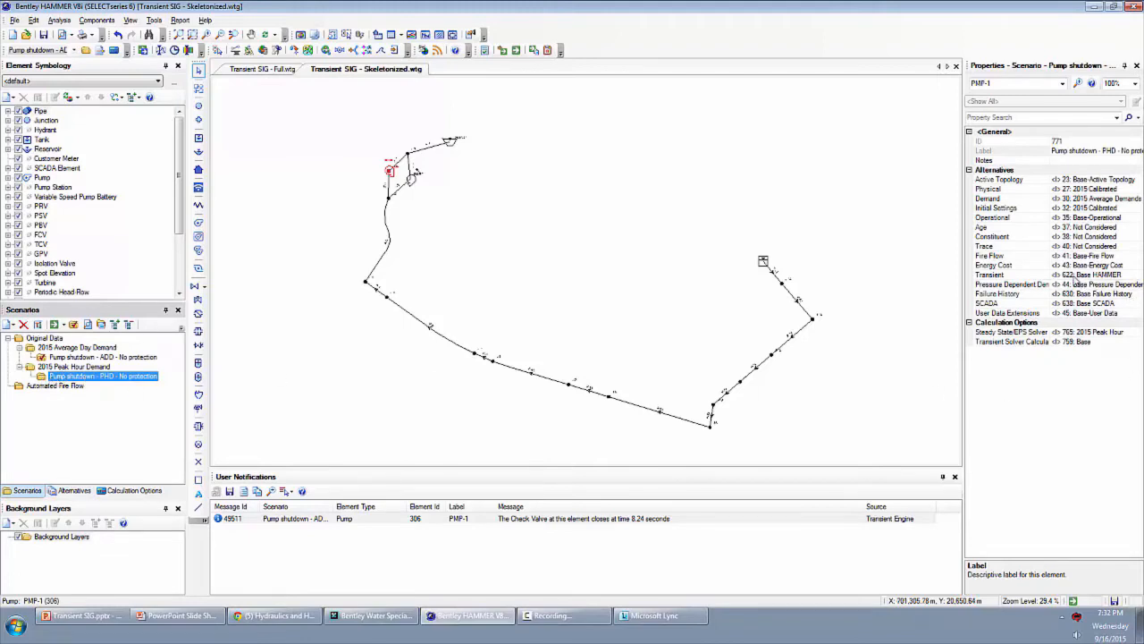
Step: Assign the PHD transient initial-settings alternative to the PHD pump shutdown scenario
{"action": "left_click", "coordinate": [991, 275]}
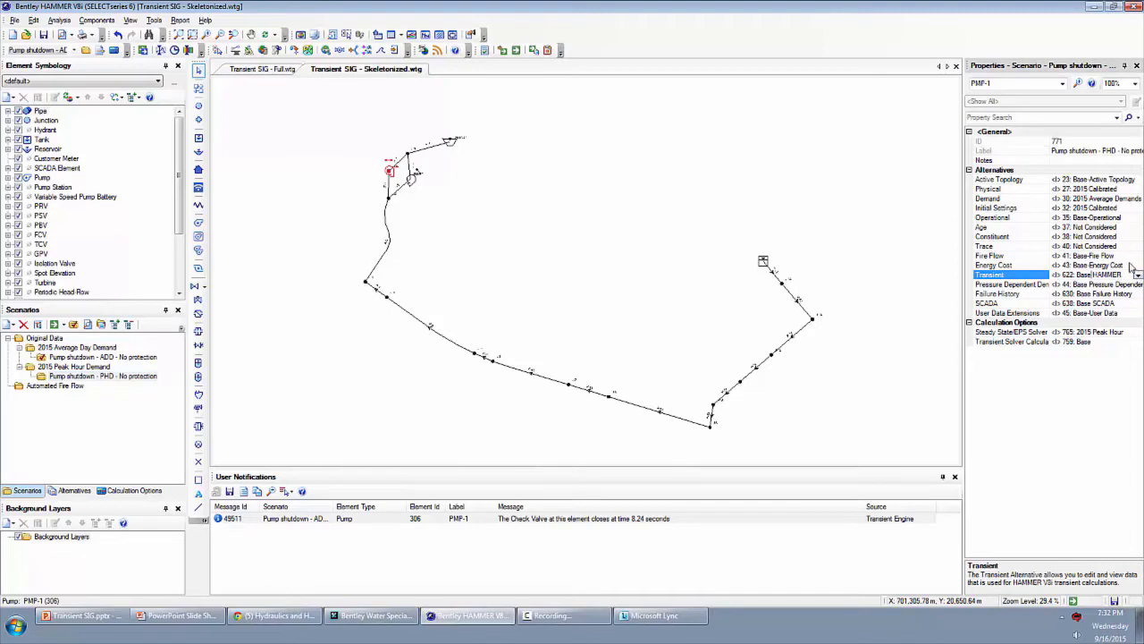
{"action": "left_click", "coordinate": [1010, 208]}
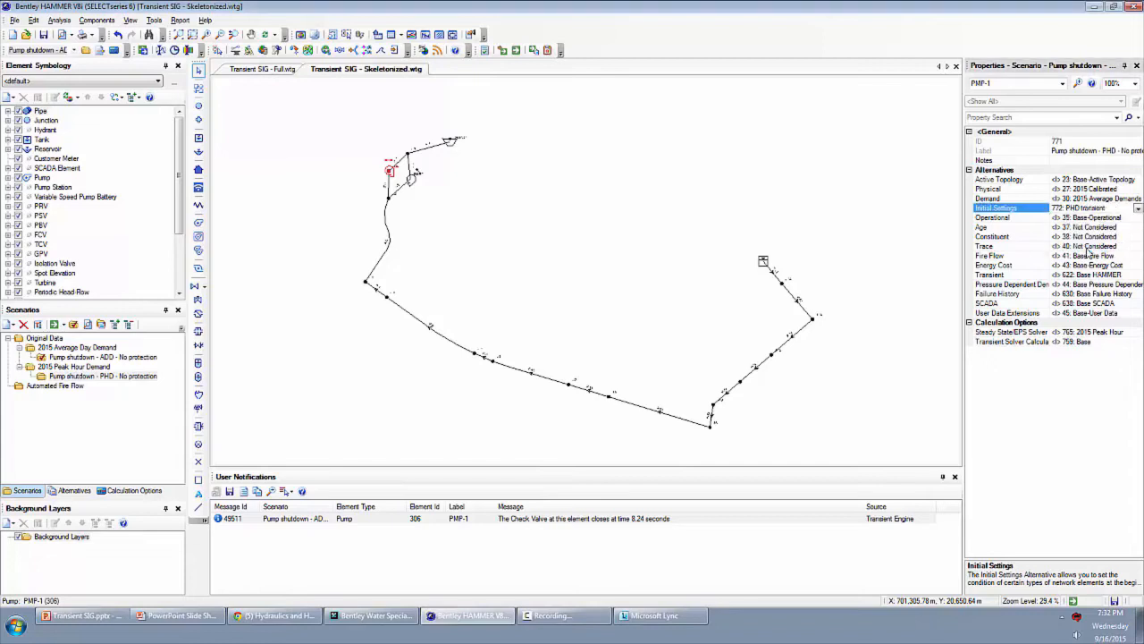
{"action": "mouse_move", "coordinate": [726, 239]}
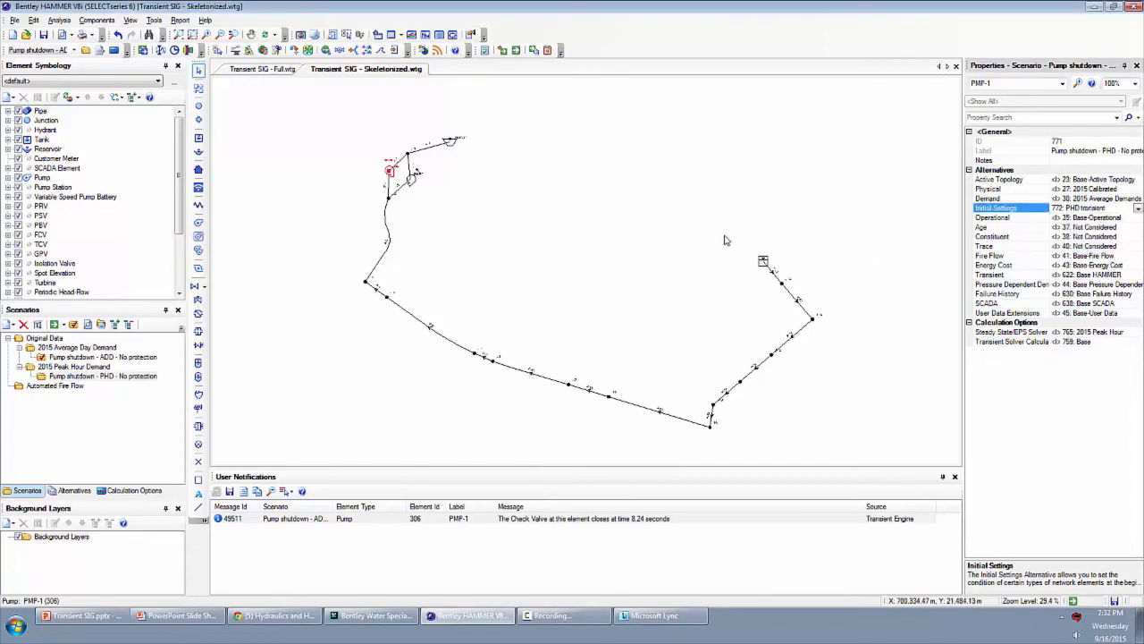
{"action": "right_click", "coordinate": [104, 375]}
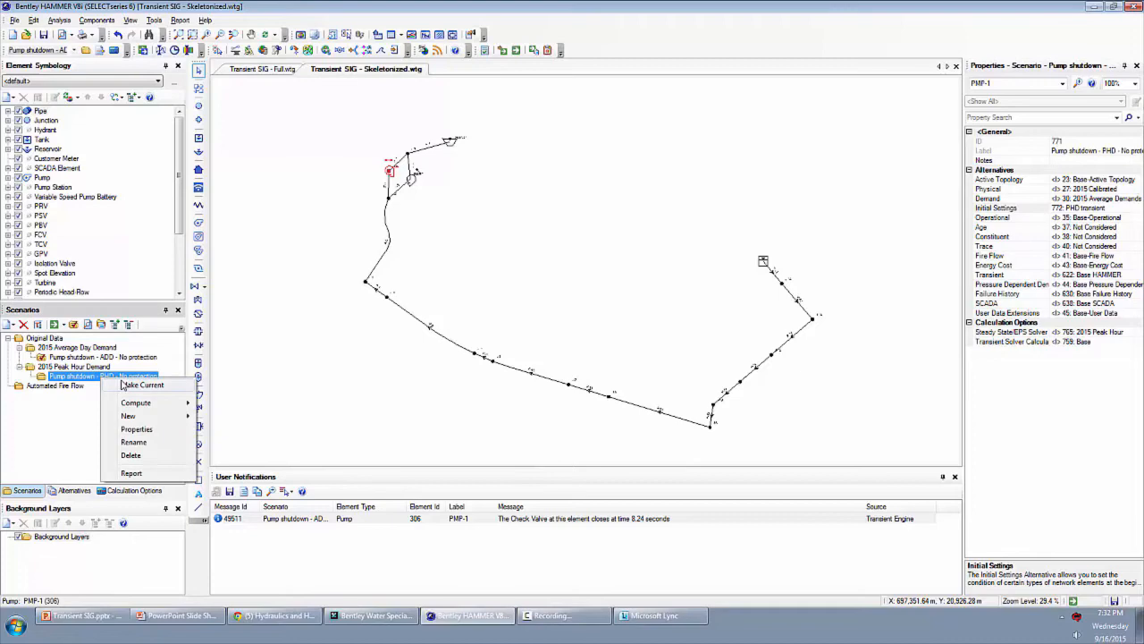
Step: Make the PHD pump shutdown scenario current and review tank T-1's elevation settings
{"action": "left_click", "coordinate": [143, 384]}
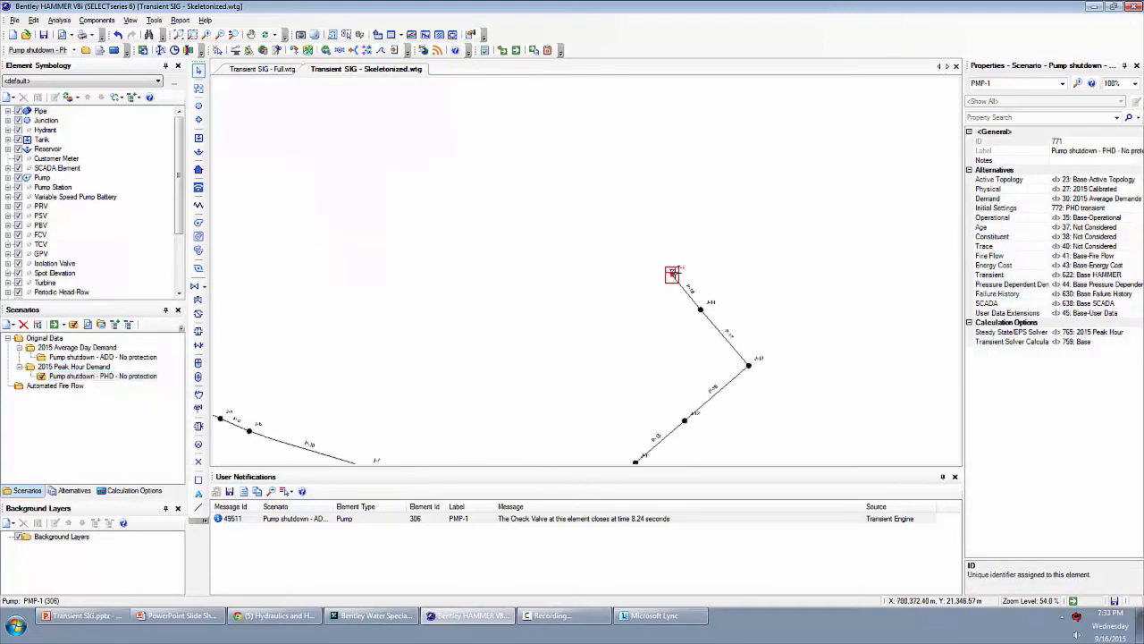
{"action": "left_click", "coordinate": [672, 275]}
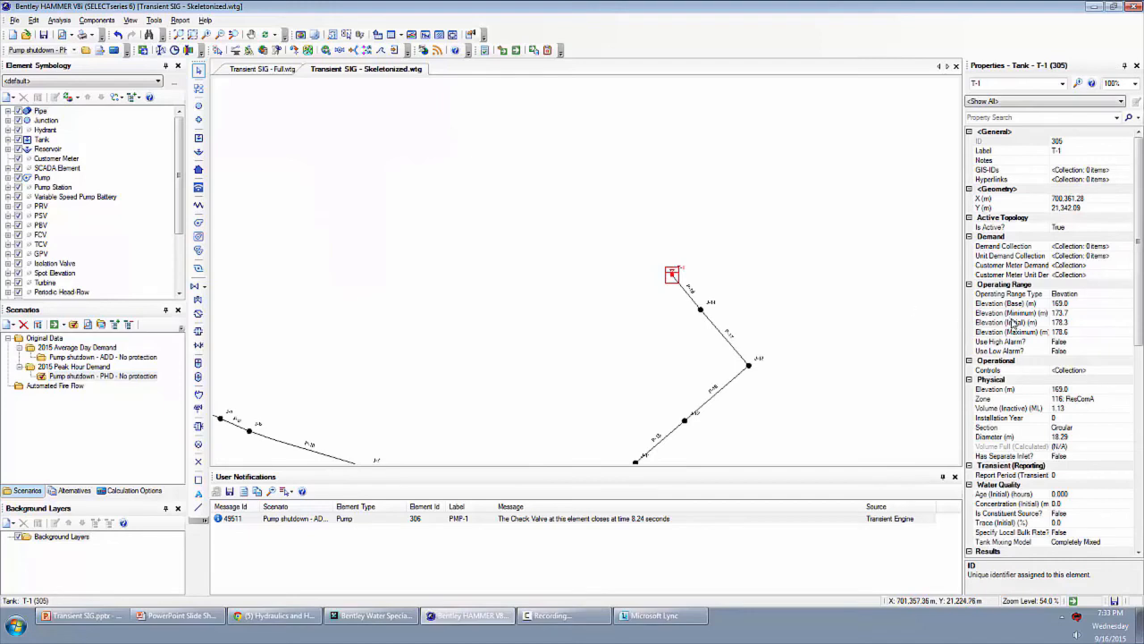
{"action": "left_click", "coordinate": [1008, 322]}
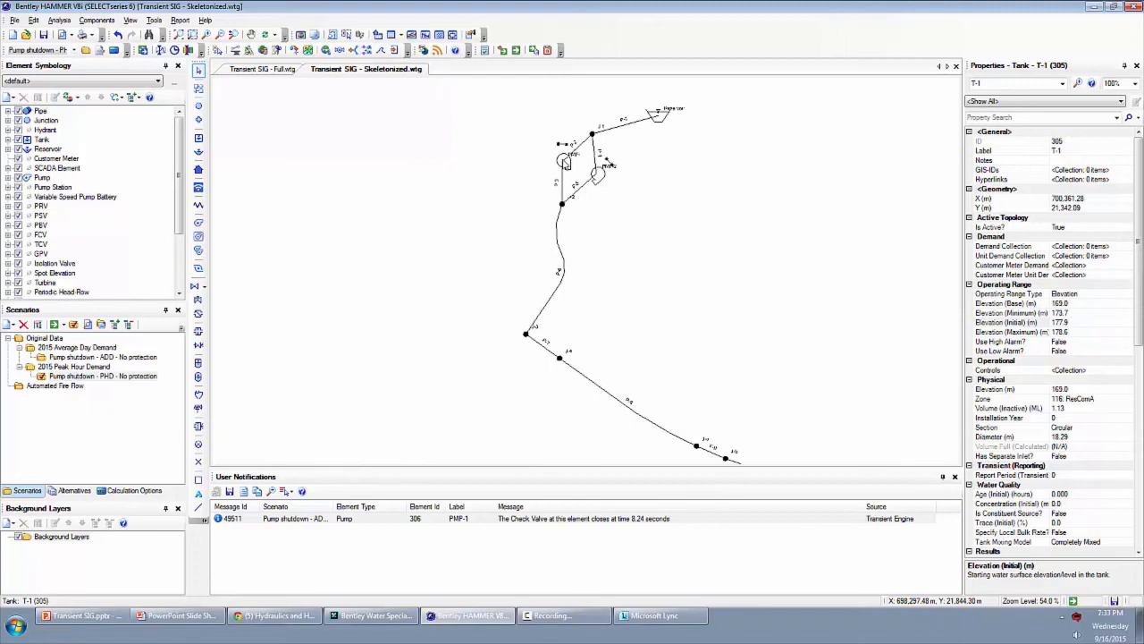
Step: Set pump PMP-1's initial on/off status and recheck tank T-1
{"action": "left_click", "coordinate": [565, 161]}
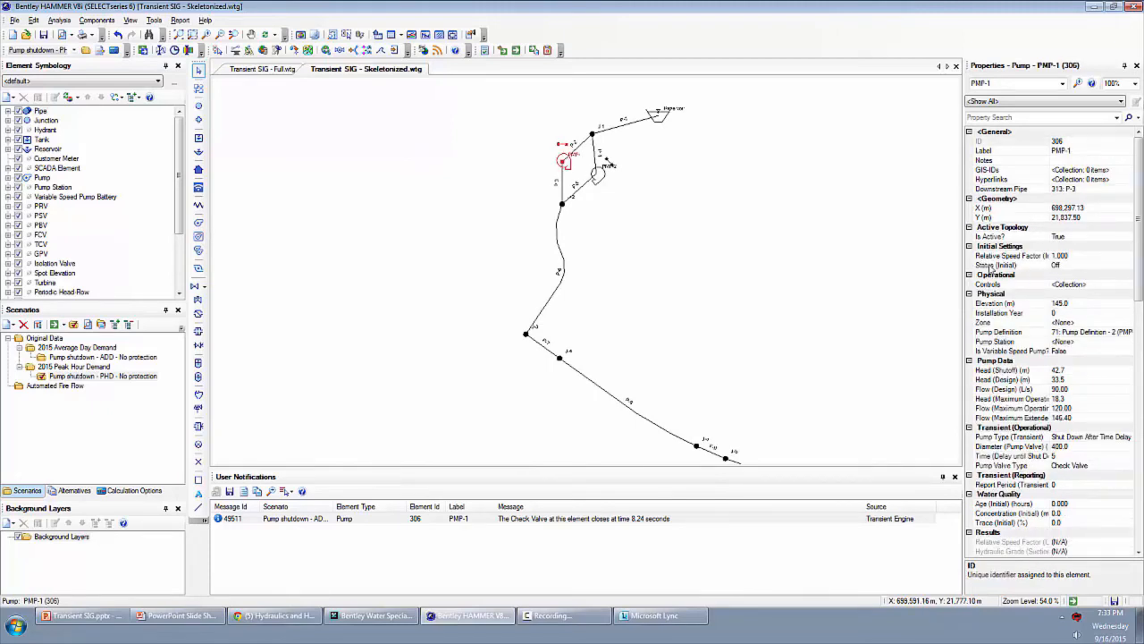
{"action": "left_click", "coordinate": [1010, 265]}
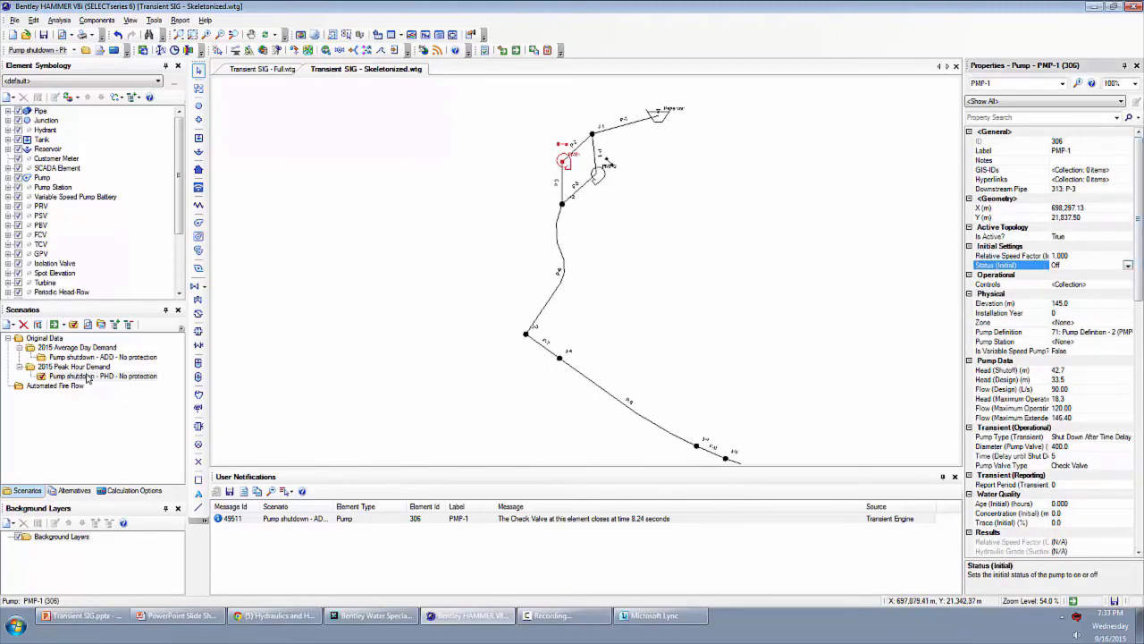
{"action": "left_click", "coordinate": [1128, 264]}
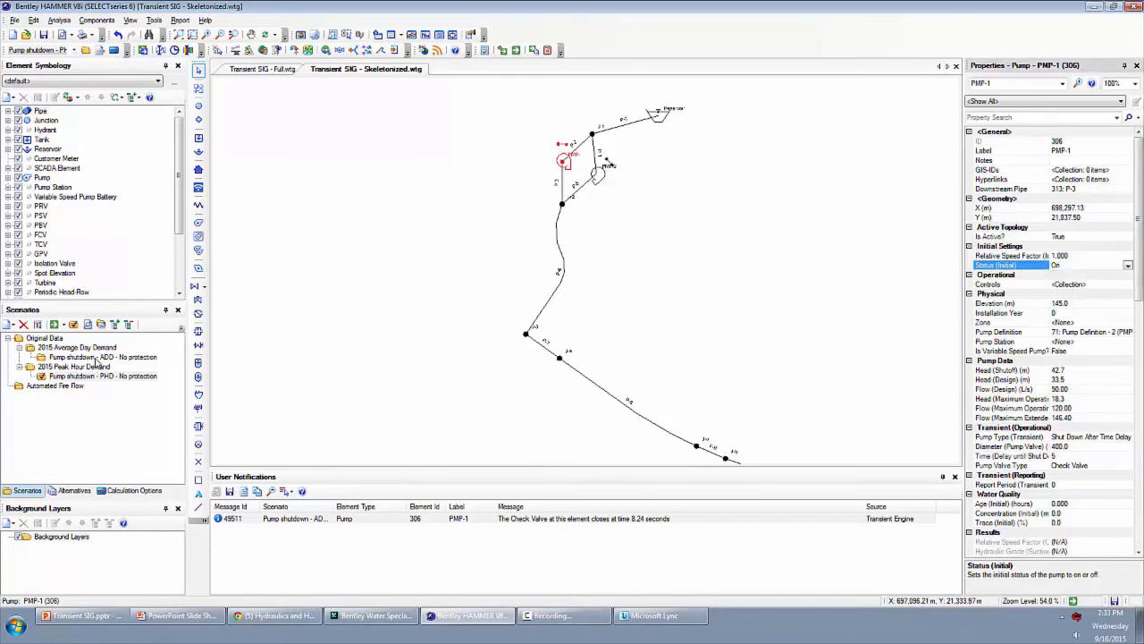
{"action": "left_click", "coordinate": [104, 357]}
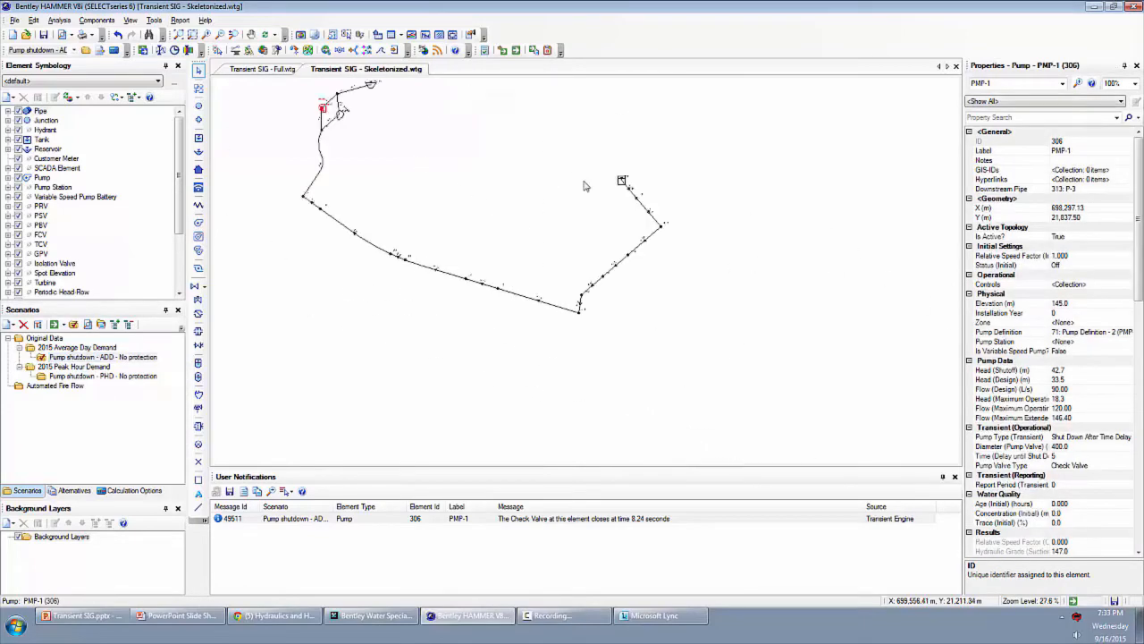
{"action": "left_click", "coordinate": [622, 179]}
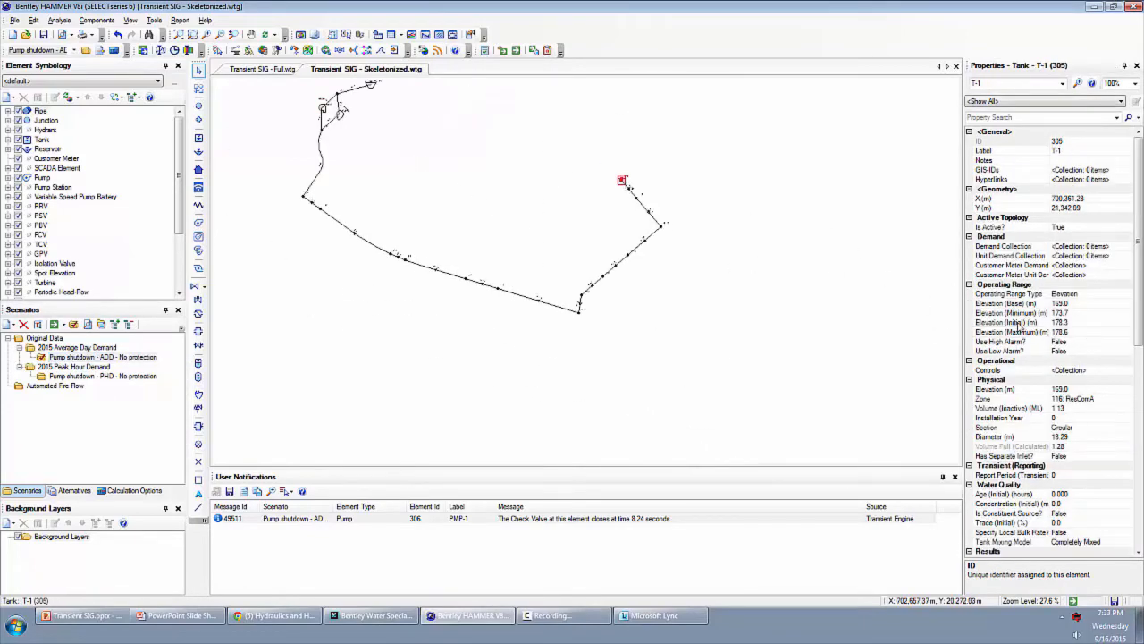
{"action": "left_click", "coordinate": [1008, 322]}
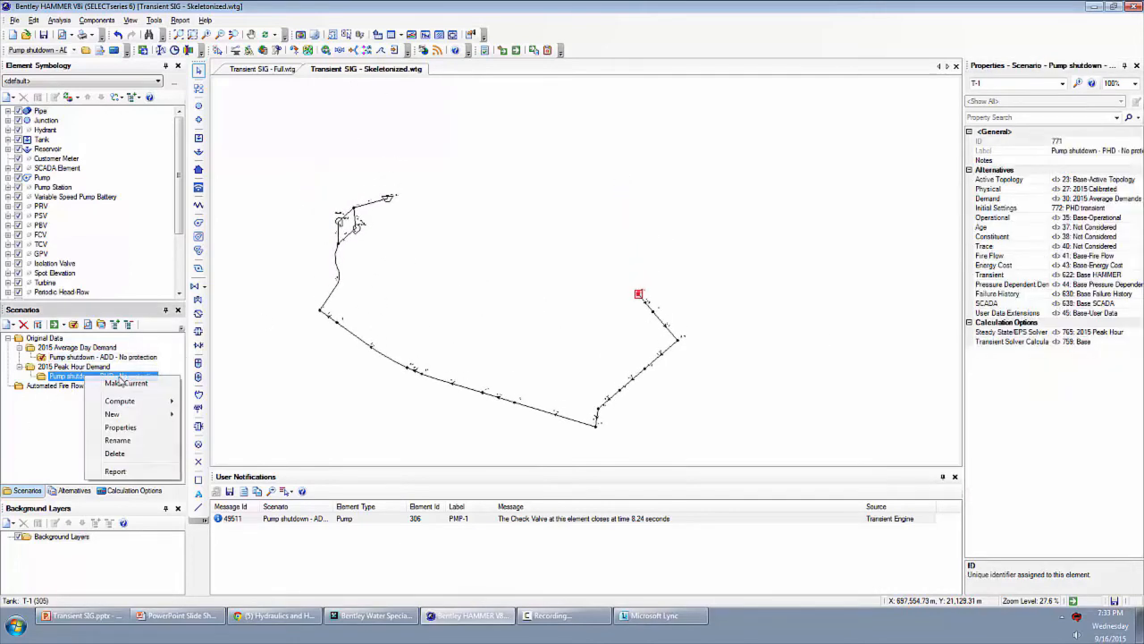
{"action": "left_click", "coordinate": [129, 382]}
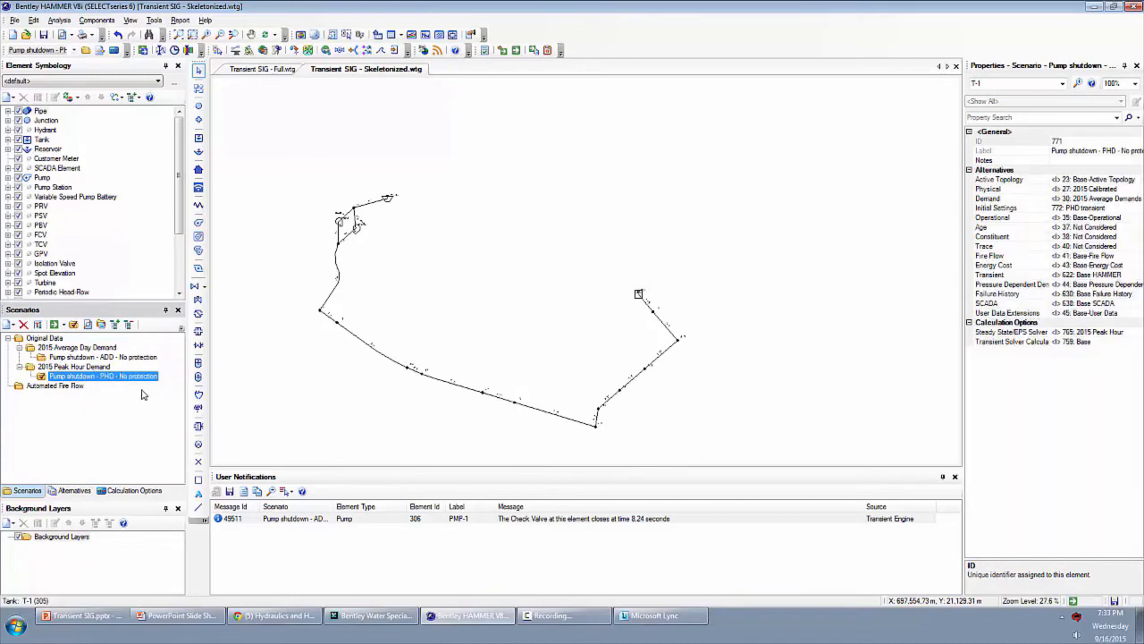
{"action": "mouse_move", "coordinate": [247, 308]}
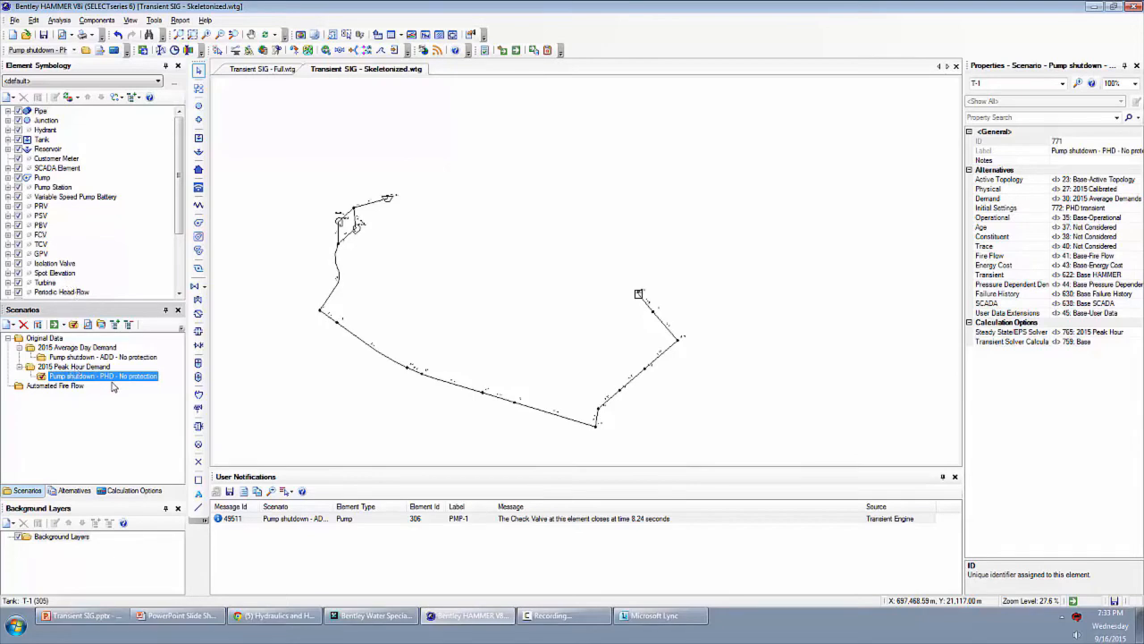
{"action": "mouse_move", "coordinate": [118, 377]}
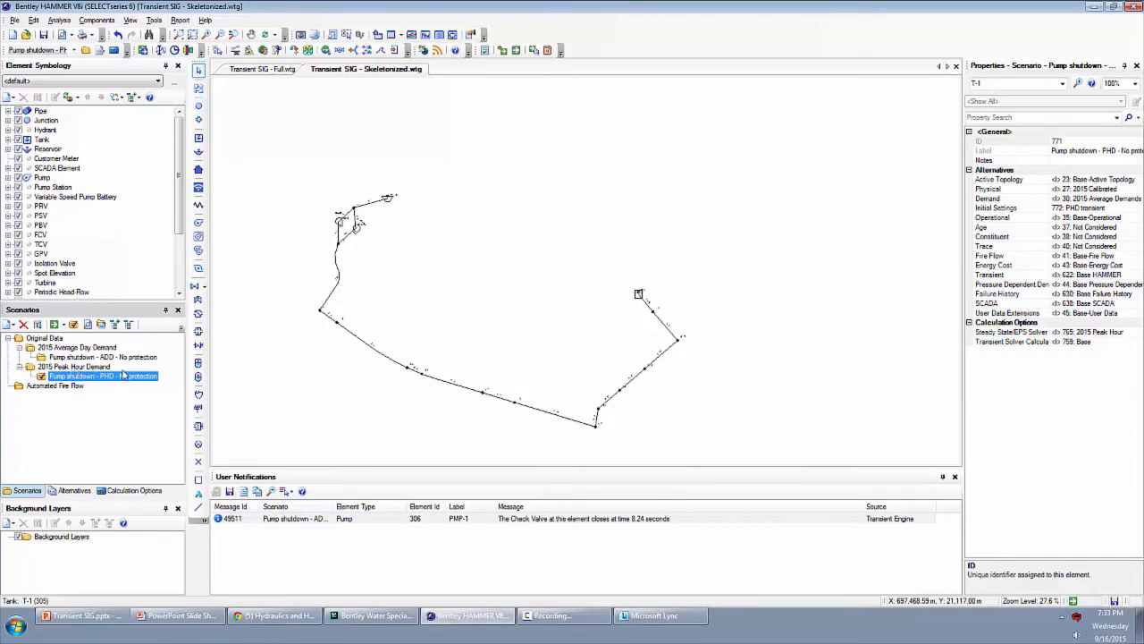
{"action": "left_click", "coordinate": [638, 293]}
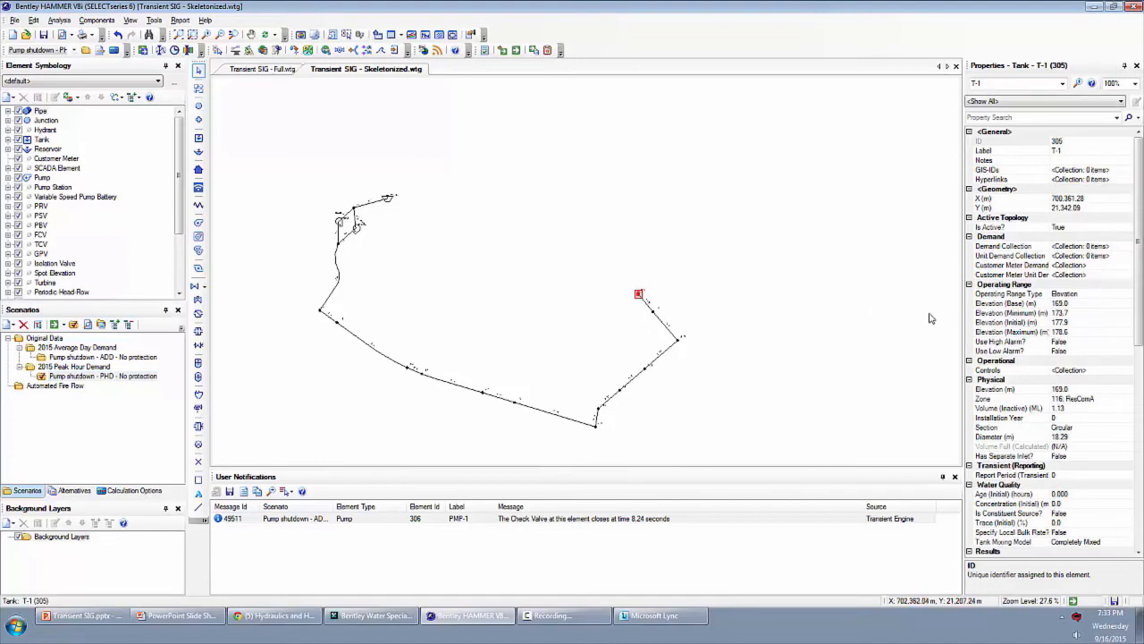
{"action": "left_click", "coordinate": [1010, 313]}
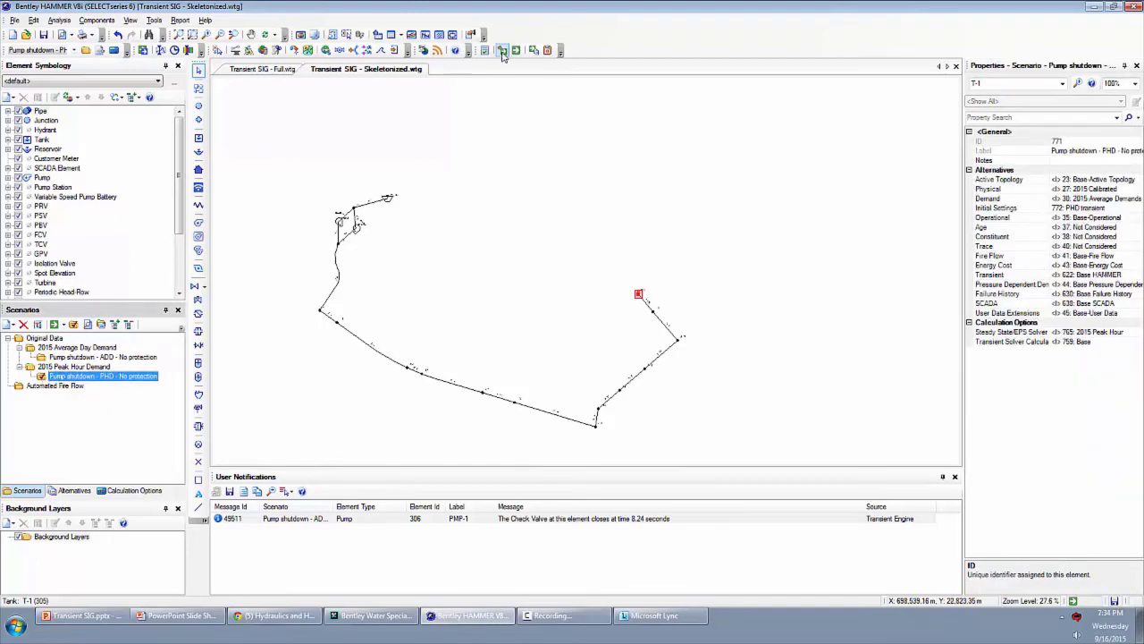
Step: Compute the PHD pump shutdown scenario and display its transient solver calculation options
{"action": "left_click", "coordinate": [502, 50]}
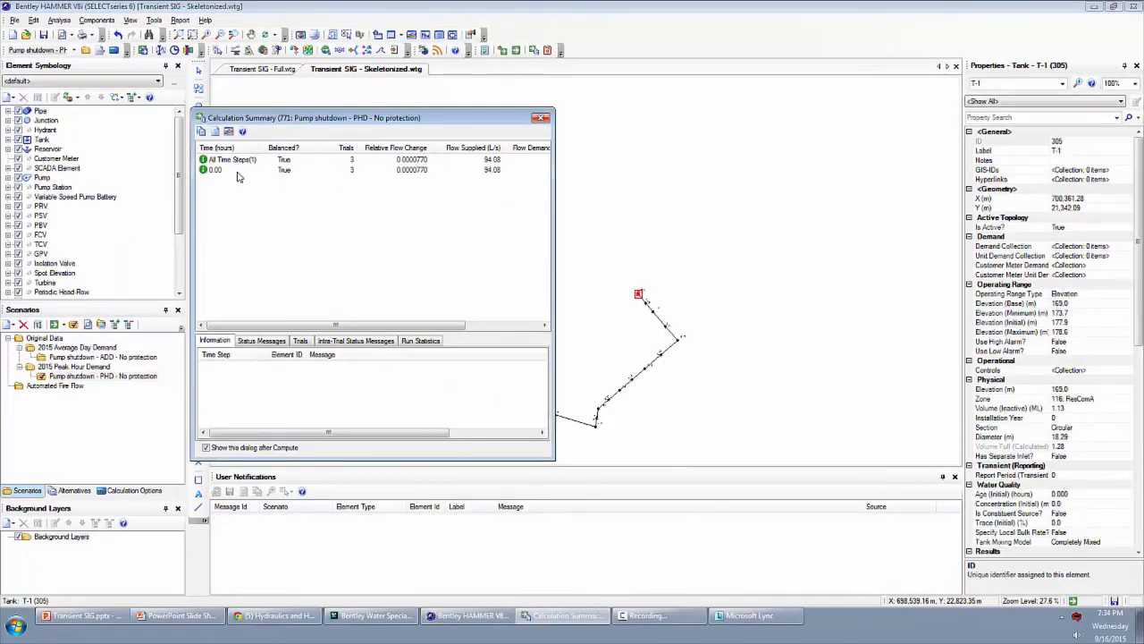
{"action": "left_click", "coordinate": [540, 118]}
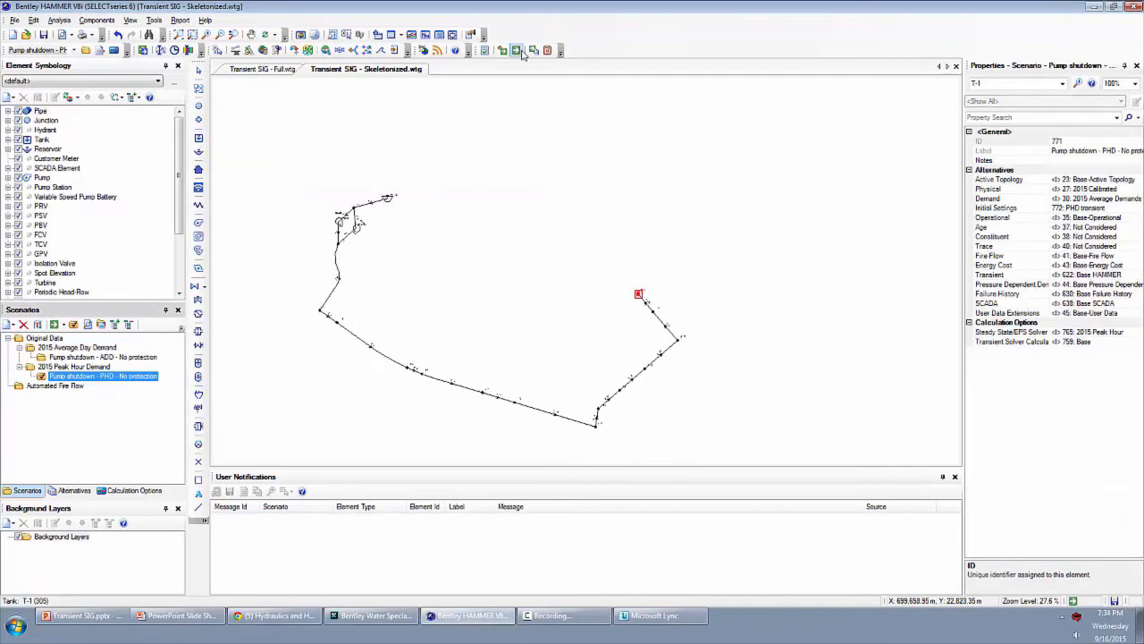
{"action": "left_click", "coordinate": [132, 490]}
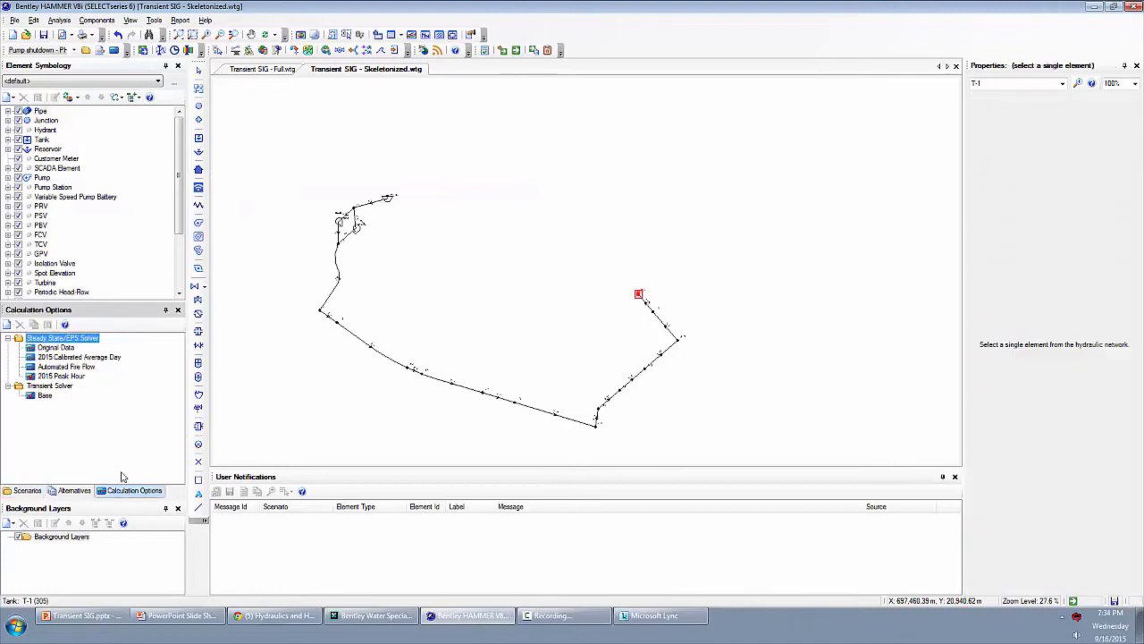
{"action": "left_click", "coordinate": [44, 395]}
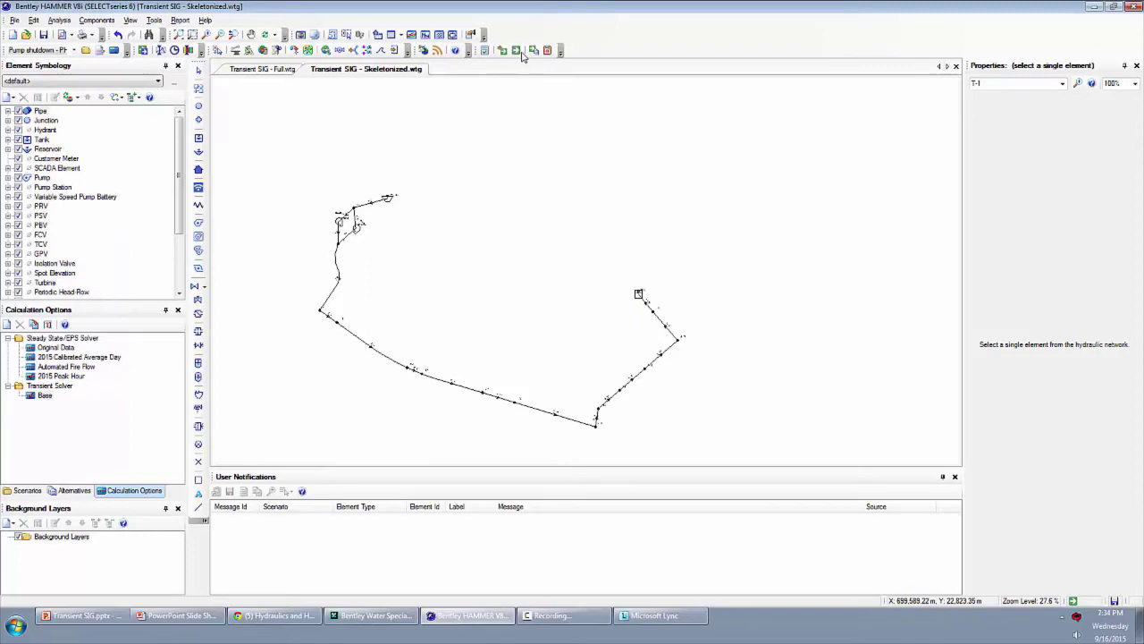
Step: Run the transient calculation and plot the full hydraulic grade and air/vapor volume envelope profile
{"action": "left_click", "coordinate": [515, 50]}
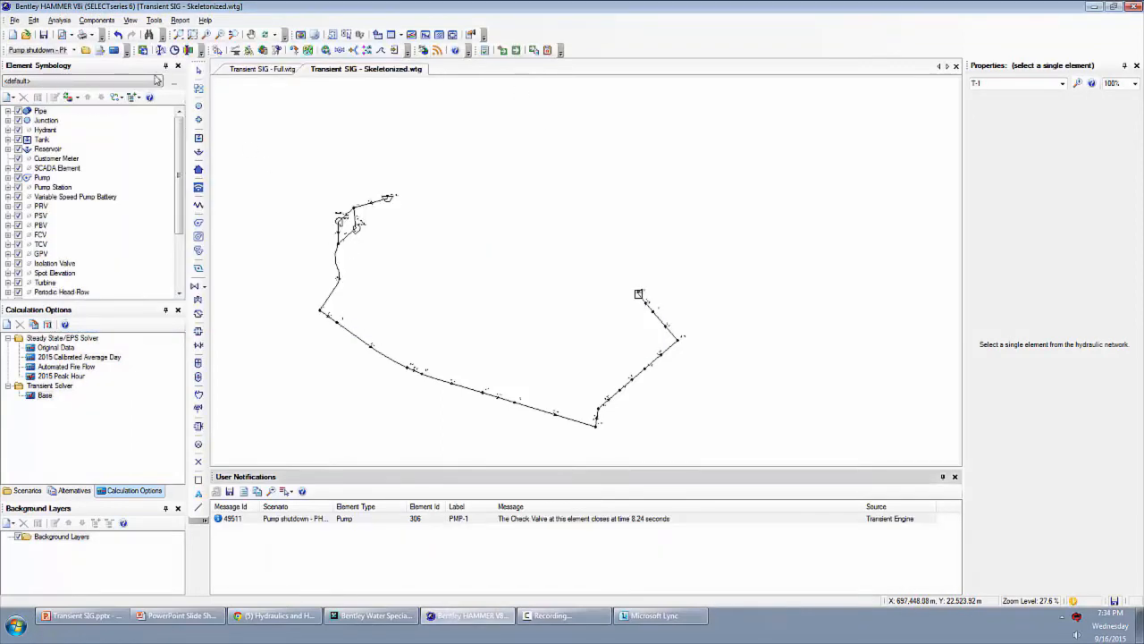
{"action": "mouse_move", "coordinate": [161, 50]}
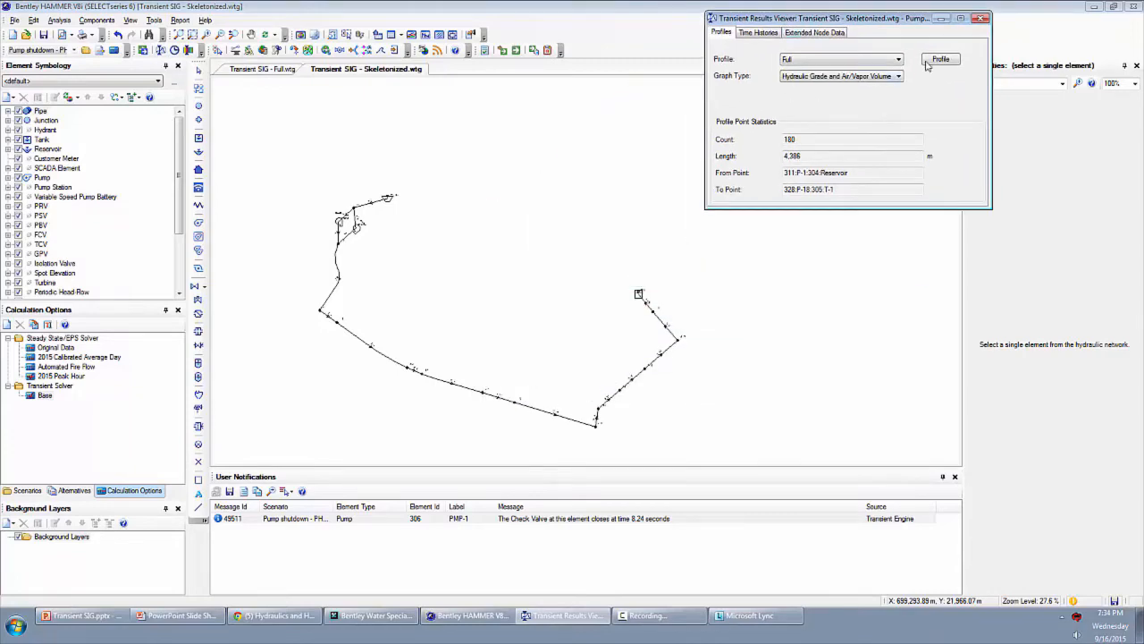
{"action": "left_click", "coordinate": [940, 59]}
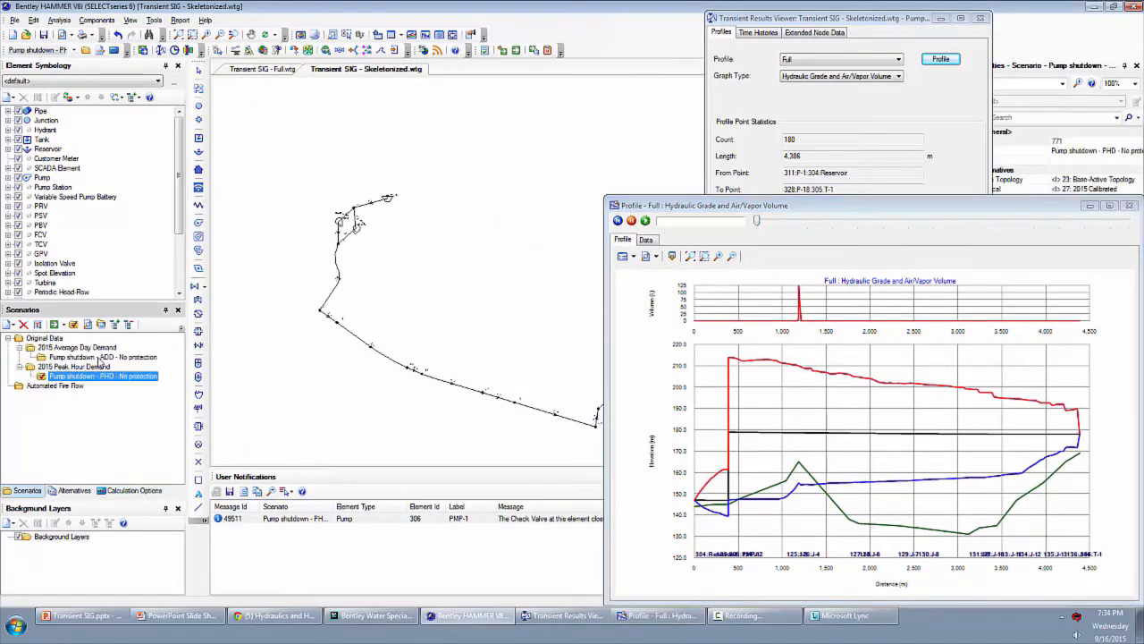
Step: Plot the ADD pump shutdown envelope profile beside the peak-hour one, then close both windows
{"action": "left_click", "coordinate": [102, 357]}
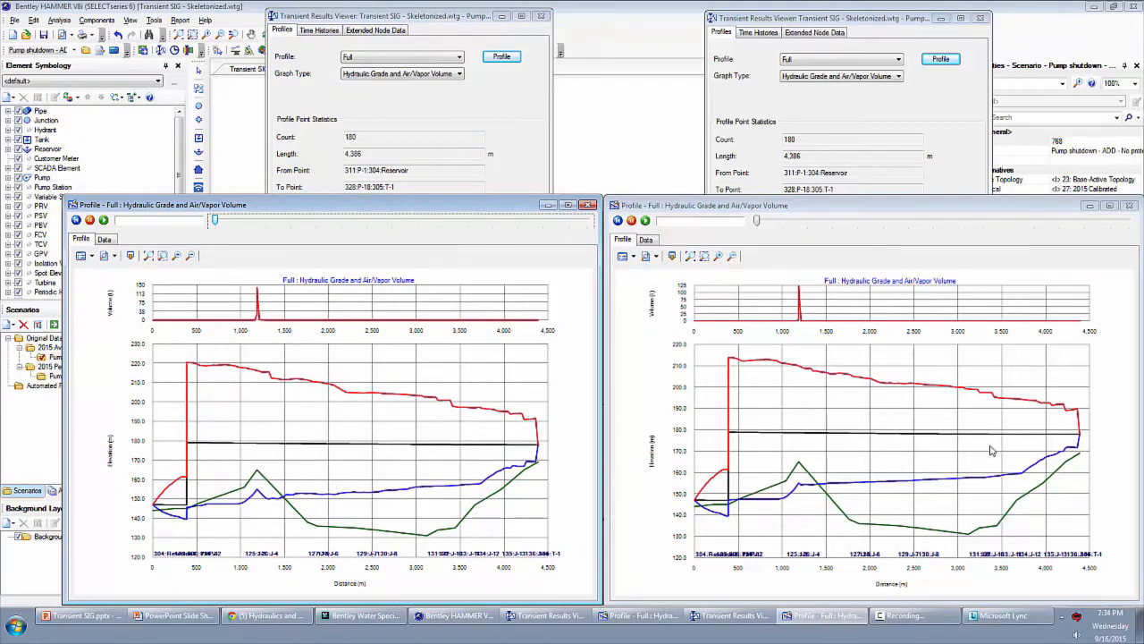
{"action": "mouse_move", "coordinate": [558, 379]}
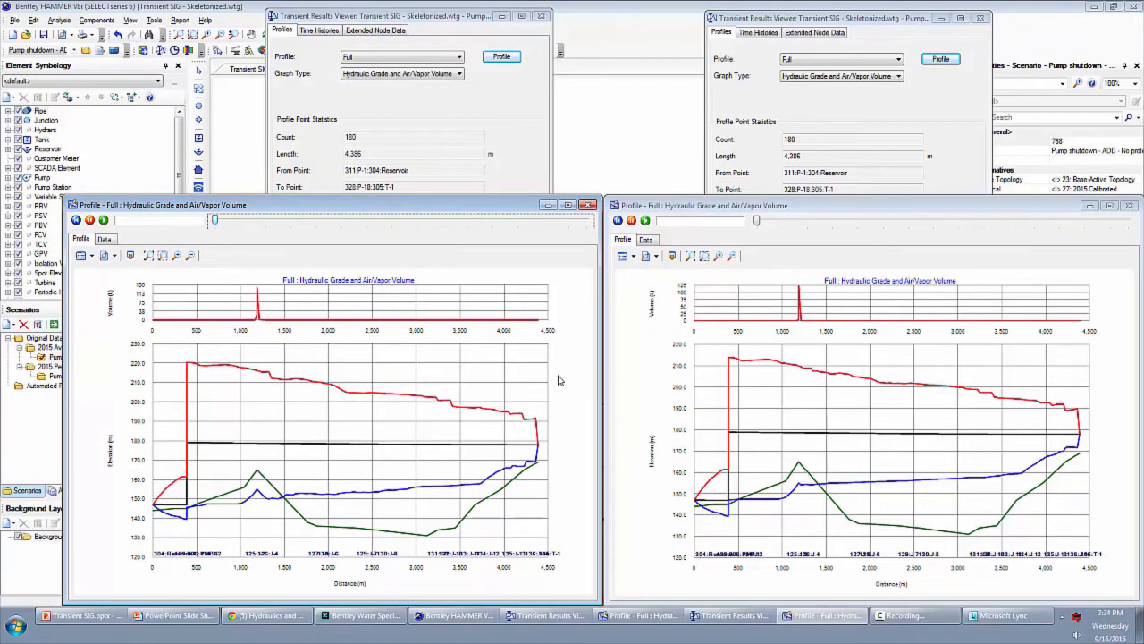
{"action": "mouse_move", "coordinate": [197, 372]}
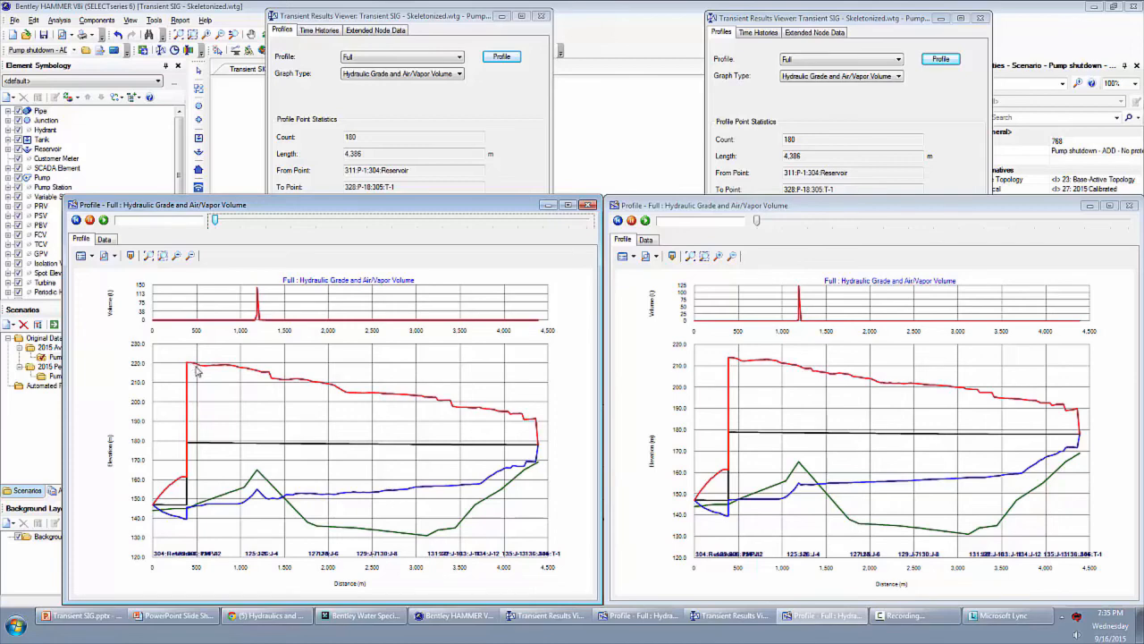
{"action": "mouse_move", "coordinate": [261, 209]}
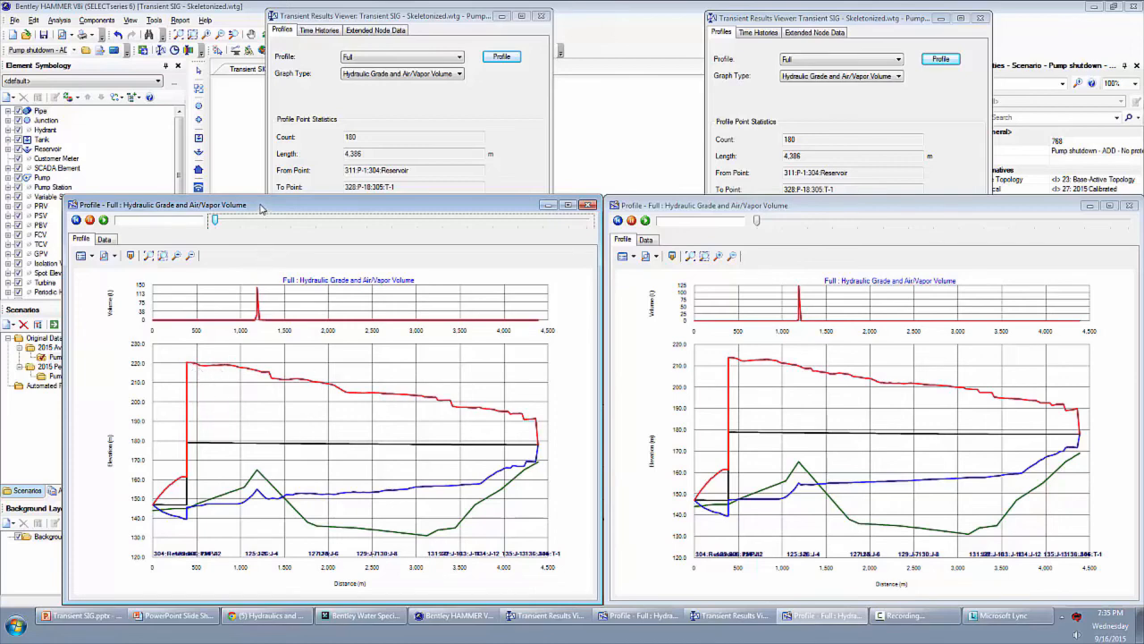
{"action": "mouse_move", "coordinate": [241, 304]}
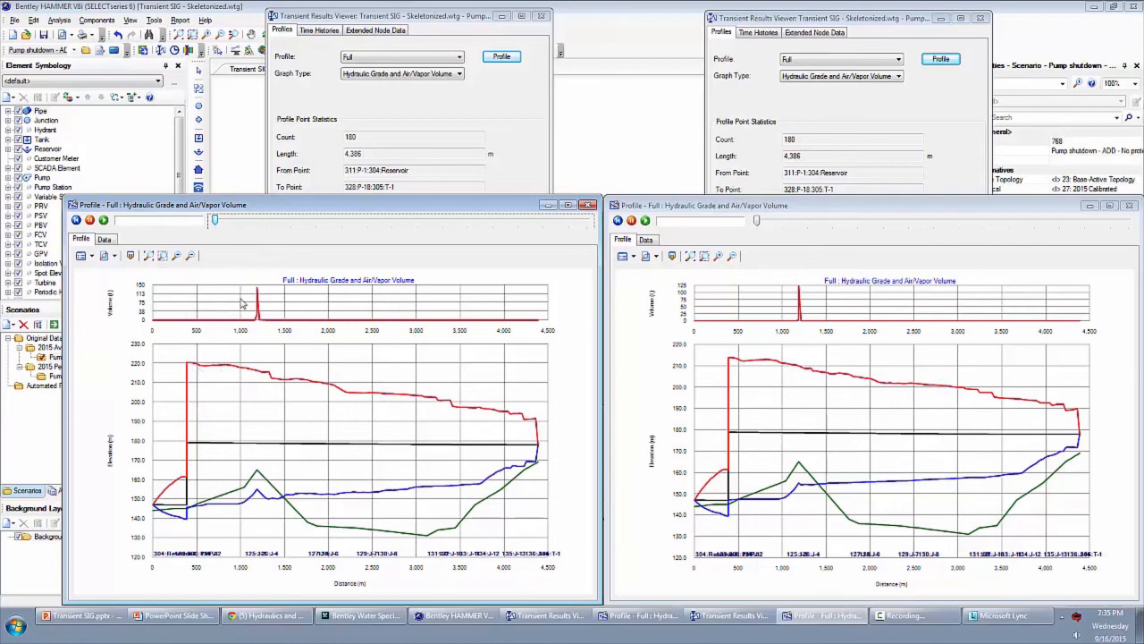
{"action": "mouse_move", "coordinate": [179, 365]}
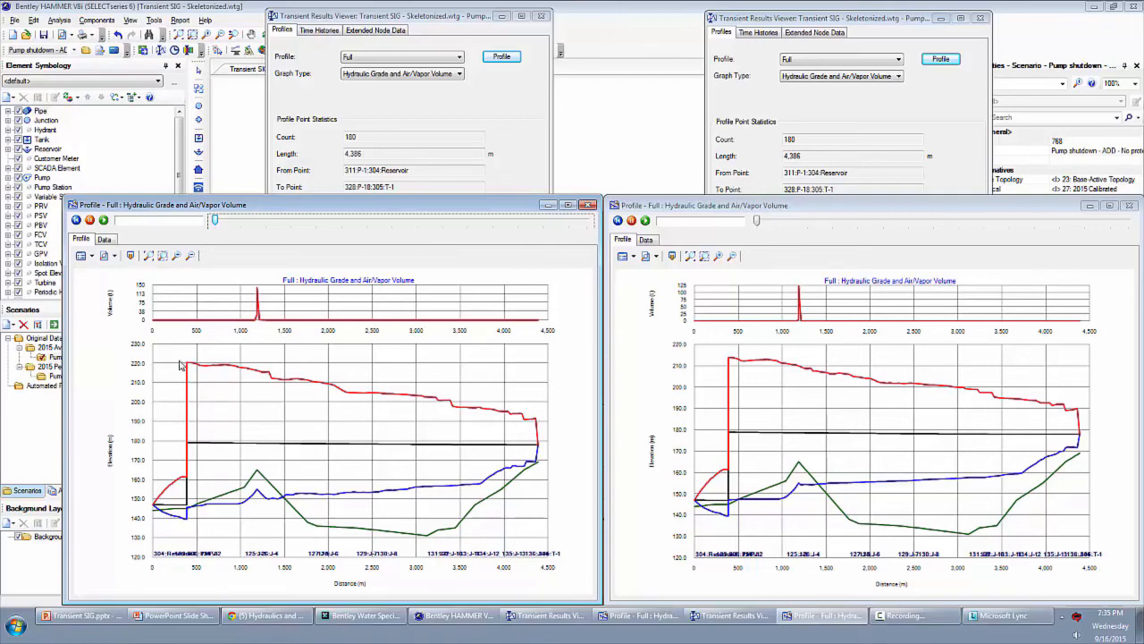
{"action": "mouse_move", "coordinate": [196, 368]}
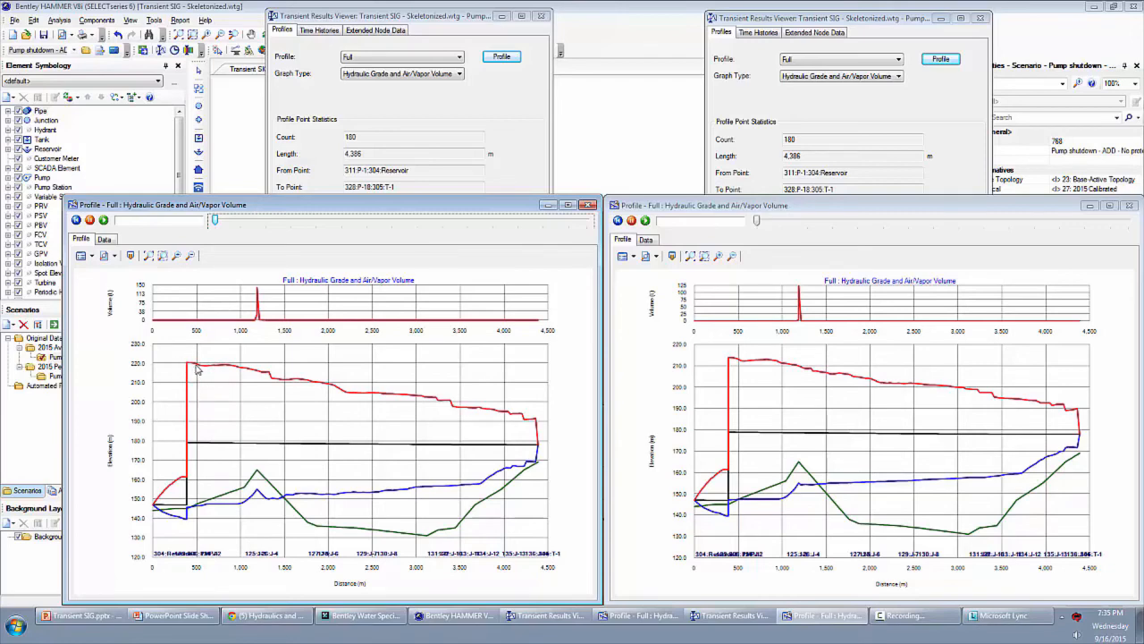
{"action": "mouse_move", "coordinate": [259, 295]}
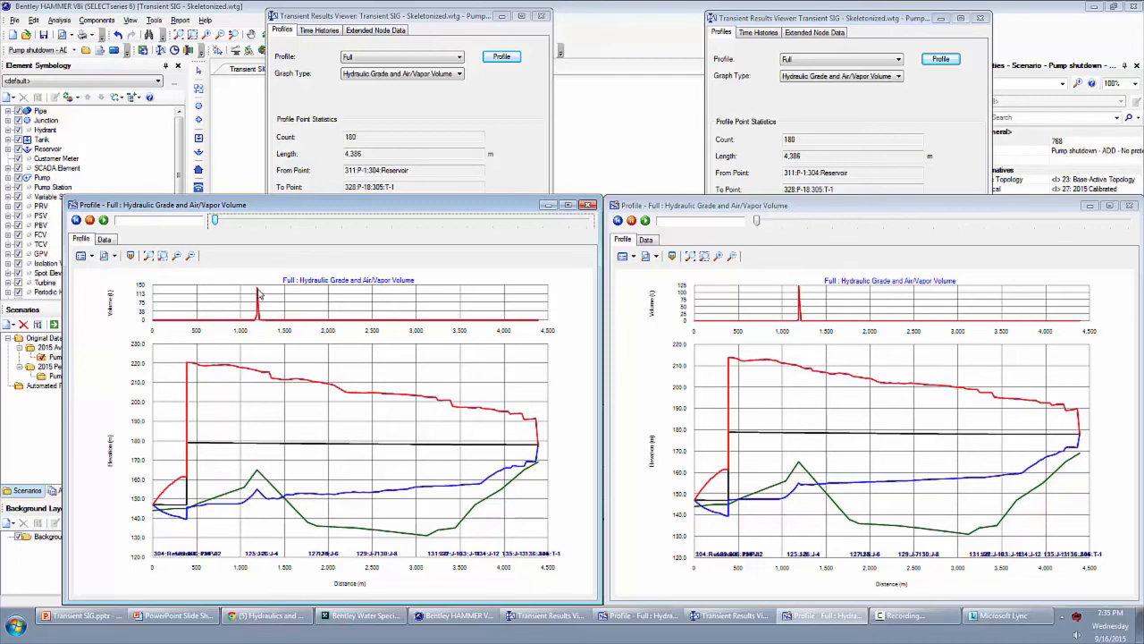
{"action": "mouse_move", "coordinate": [883, 386]}
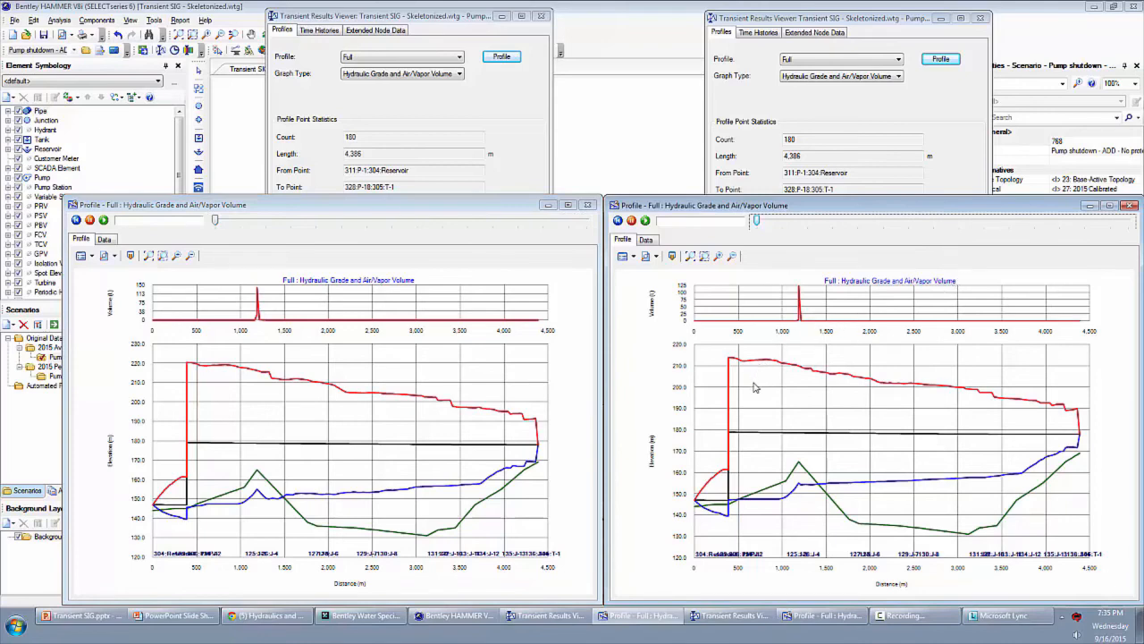
{"action": "mouse_move", "coordinate": [751, 367]}
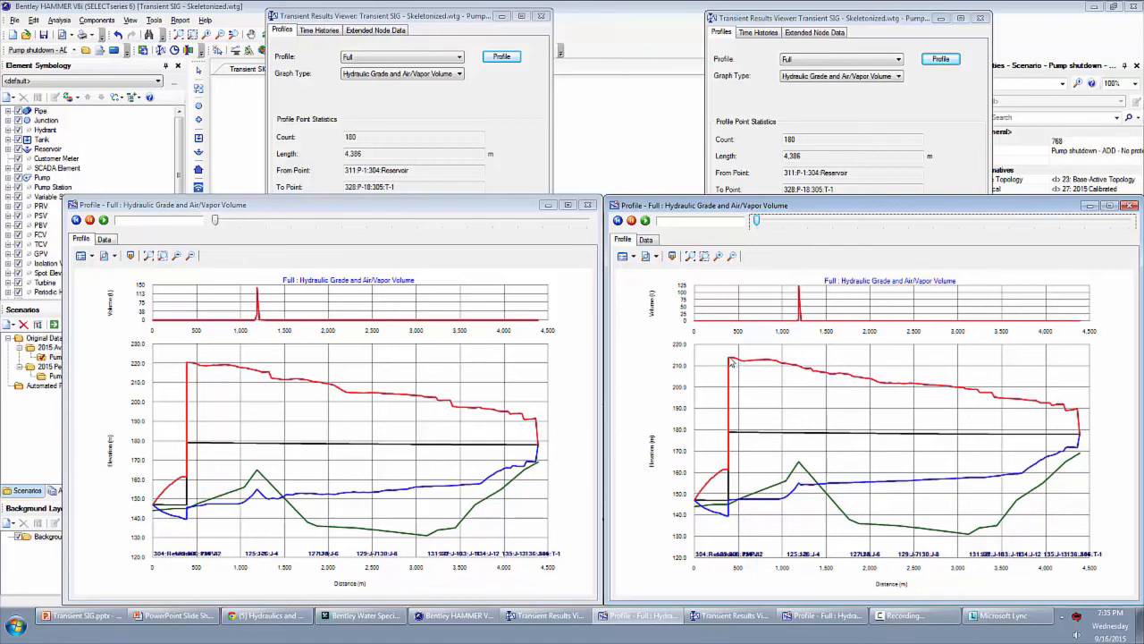
{"action": "mouse_move", "coordinate": [777, 332]}
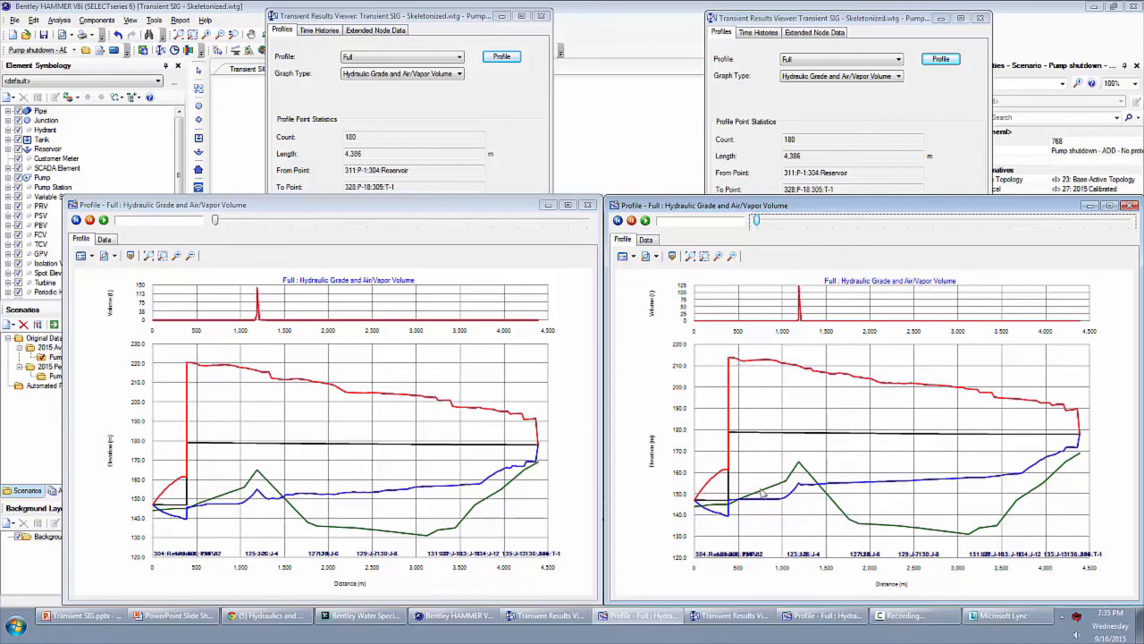
{"action": "mouse_move", "coordinate": [837, 490]}
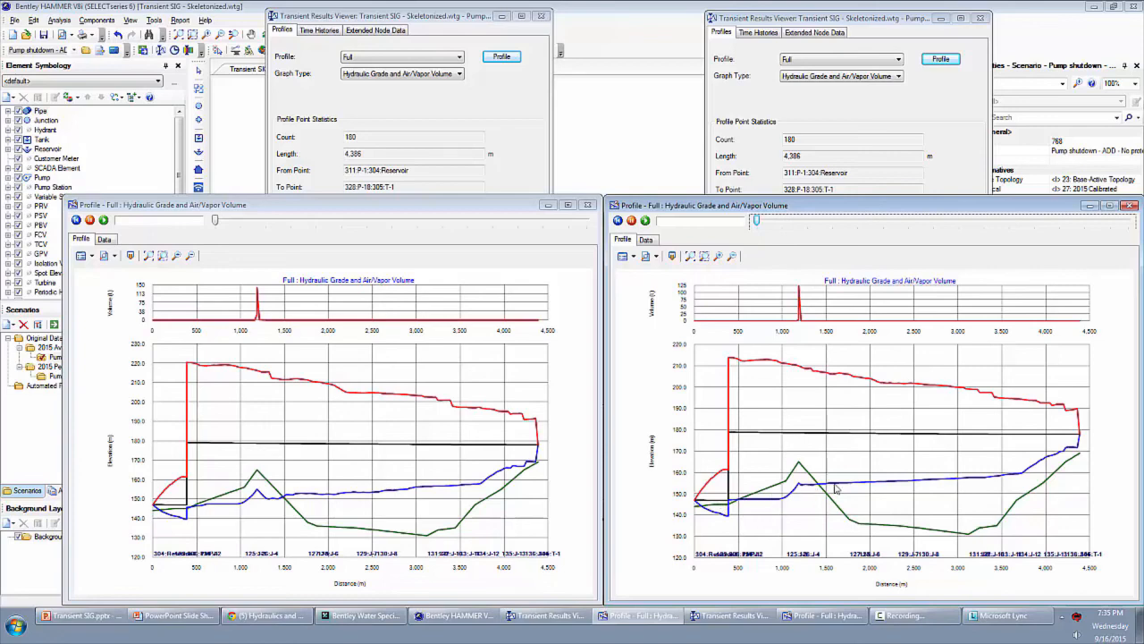
{"action": "mouse_move", "coordinate": [526, 454]}
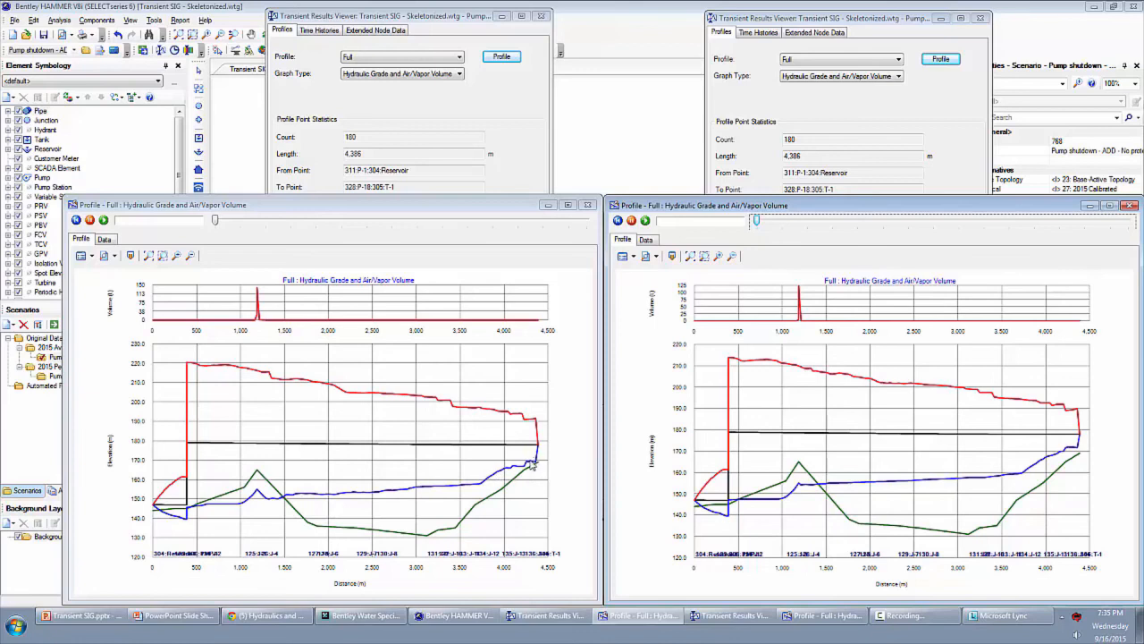
{"action": "mouse_move", "coordinate": [501, 486]}
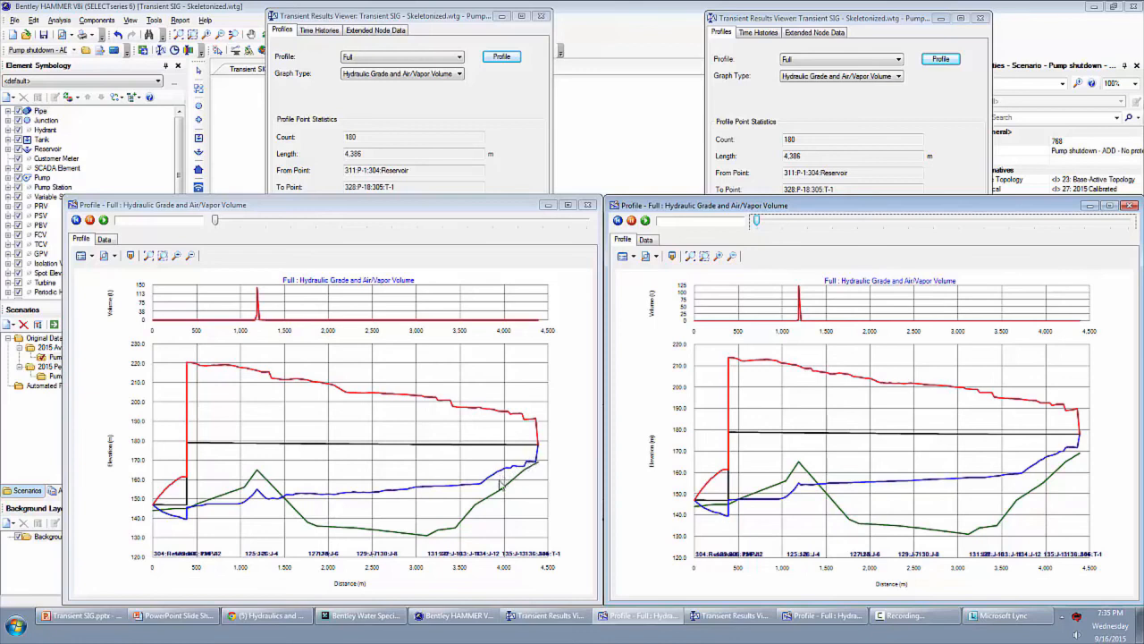
{"action": "mouse_move", "coordinate": [1040, 459]}
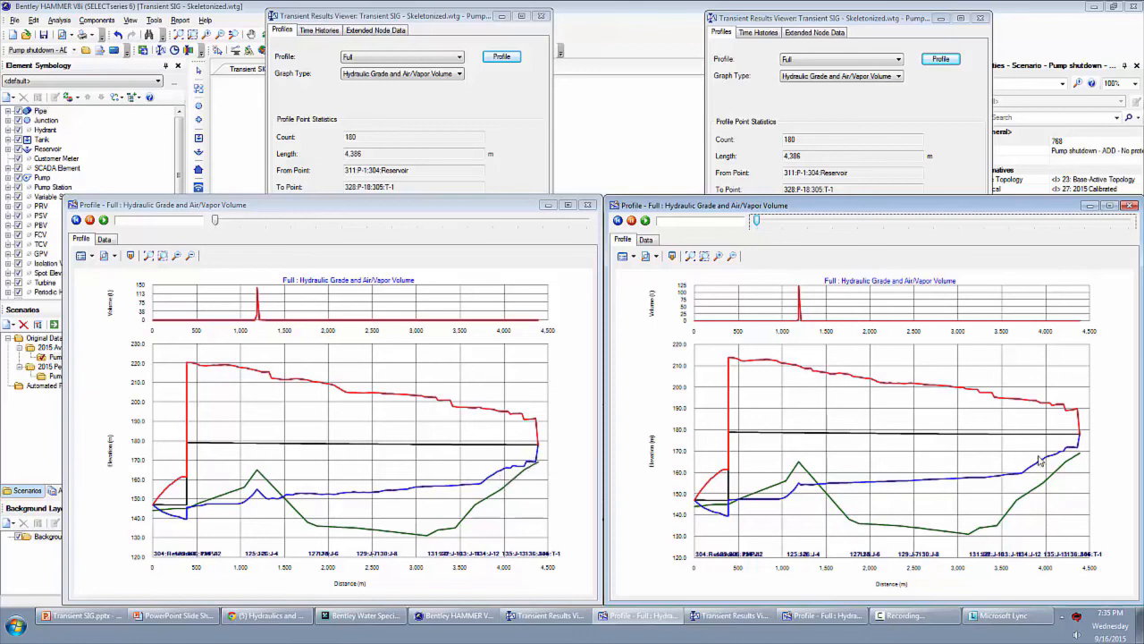
{"action": "mouse_move", "coordinate": [1011, 486]}
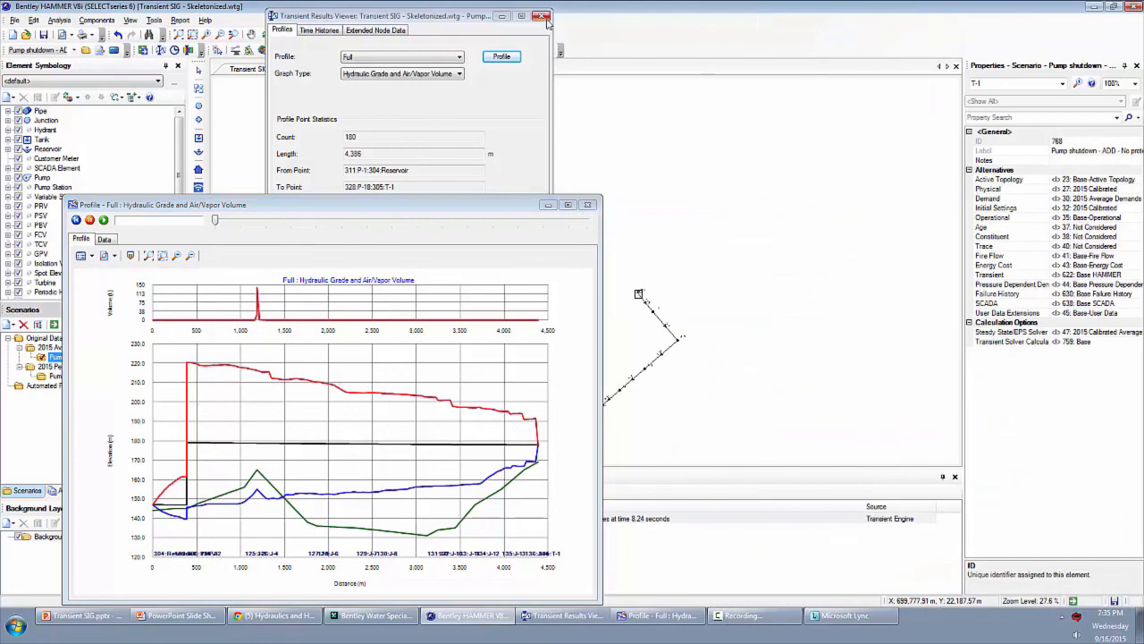
{"action": "left_click", "coordinate": [540, 15]}
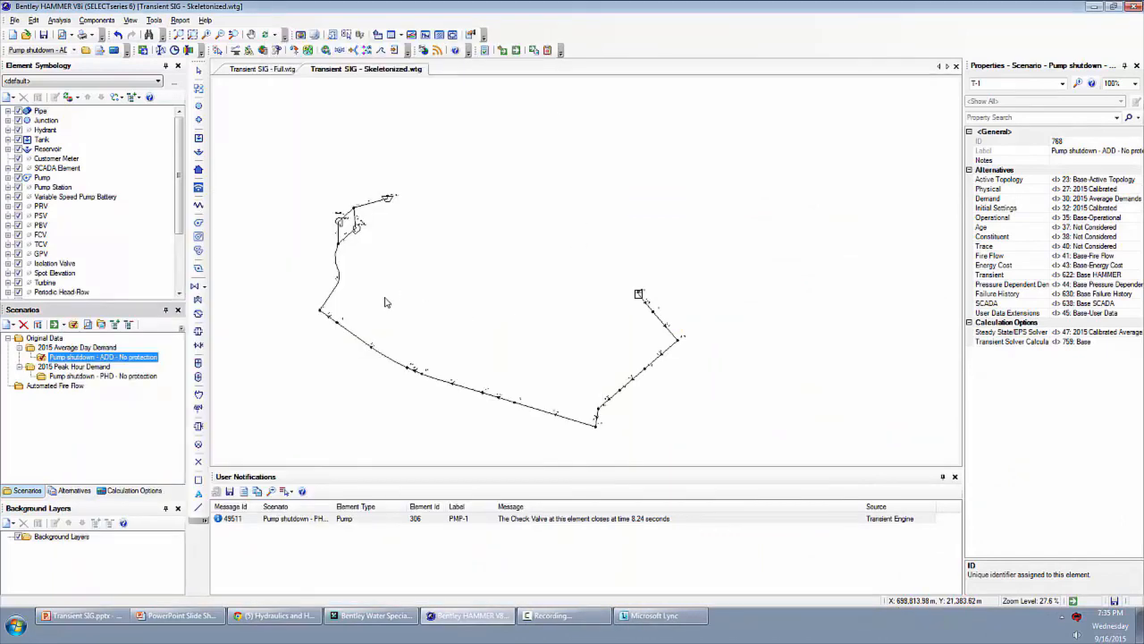